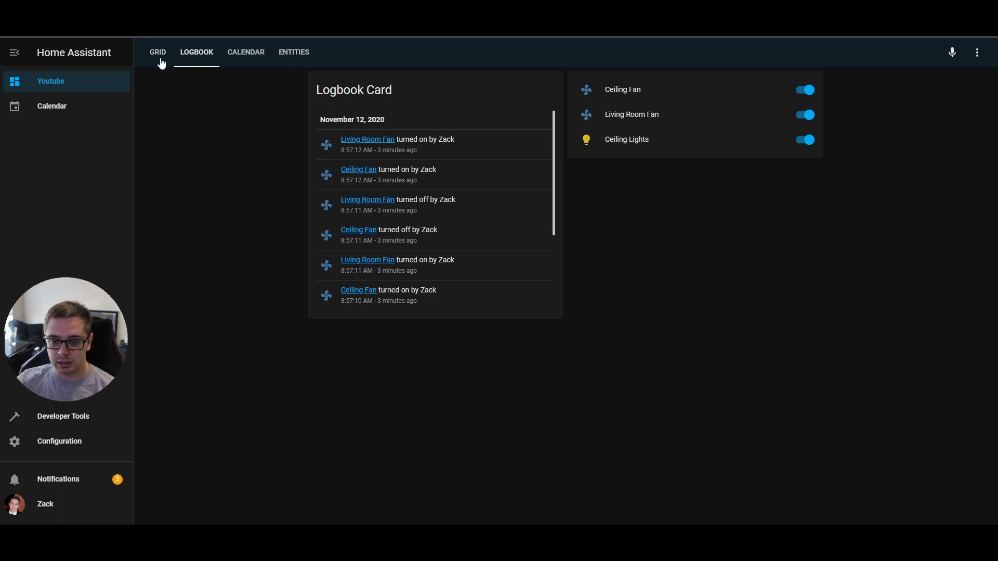
Step: Switch the dashboard to the Grid view with light, lock, thermostat and picture cards
click(157, 52)
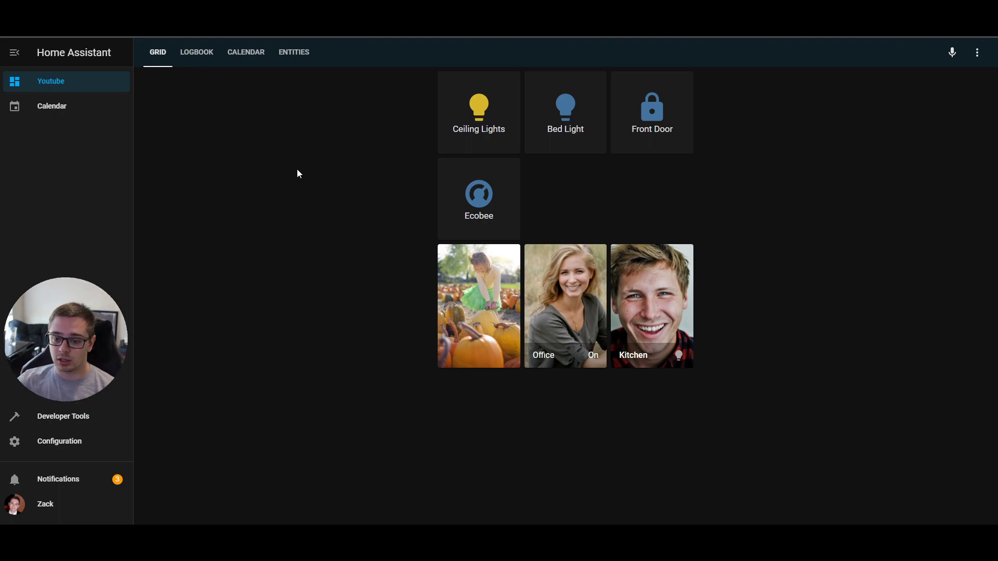
mouse_move(294, 180)
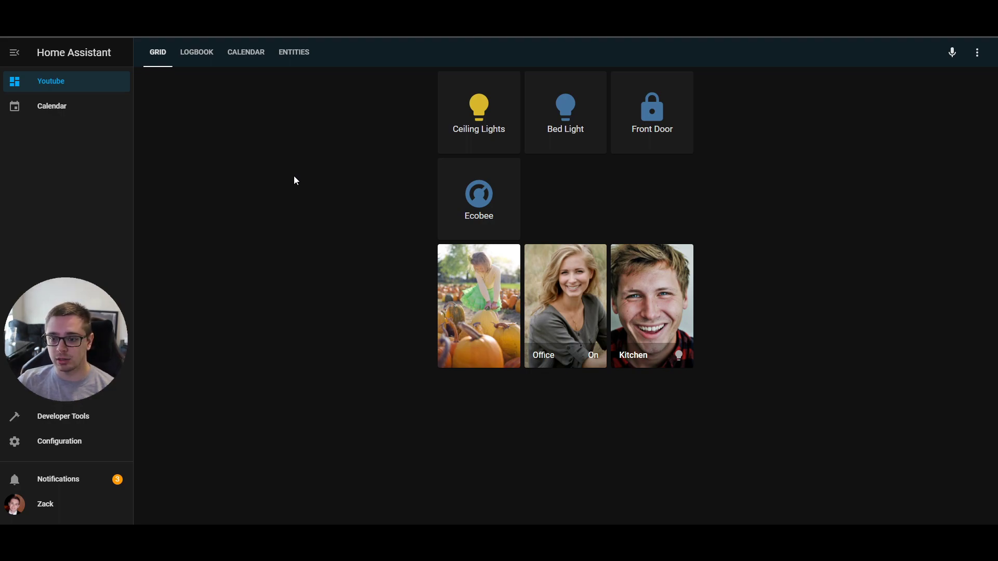
mouse_move(511, 157)
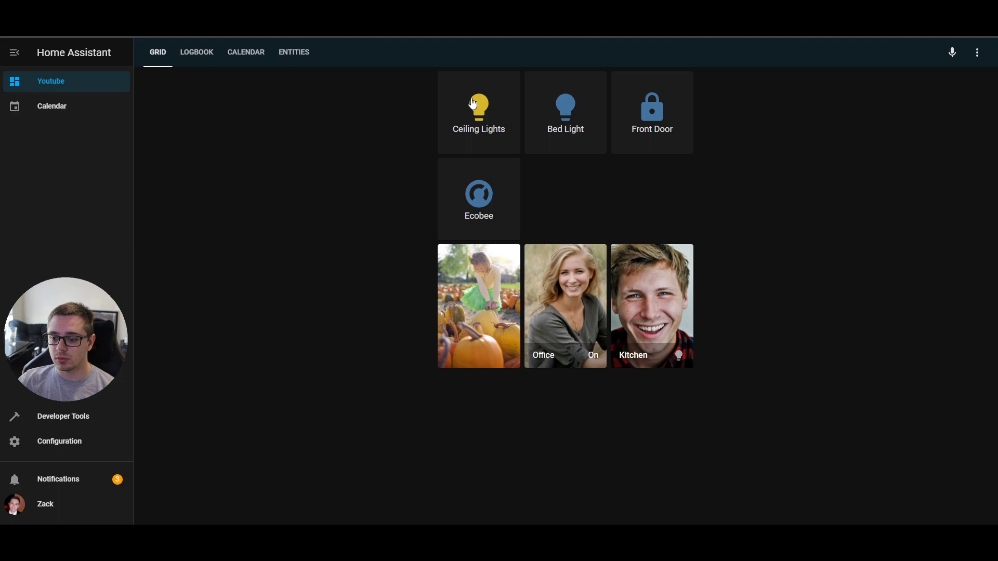
mouse_move(622, 284)
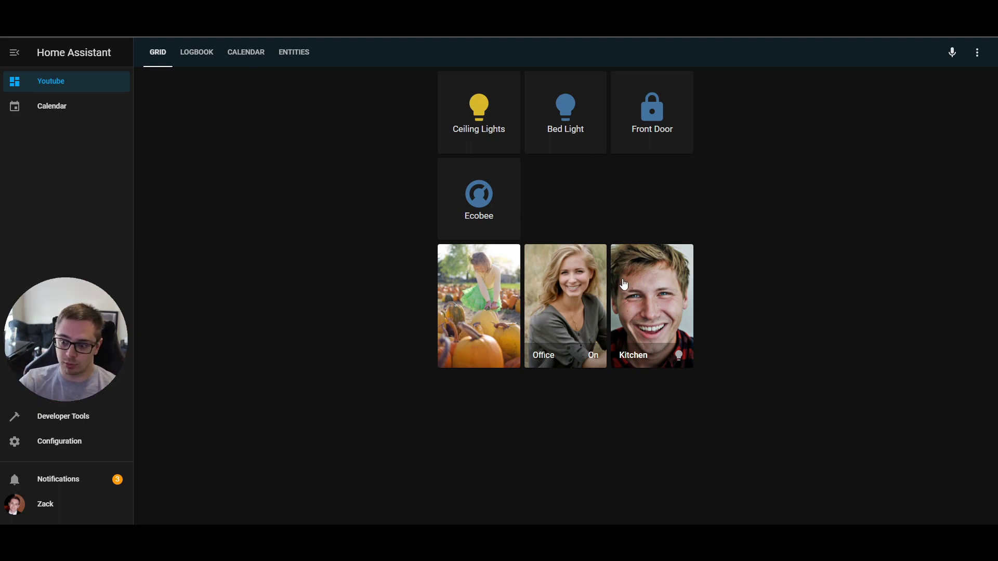
Step: Put the Grid view into dashboard edit mode via the top-bar menu
click(978, 51)
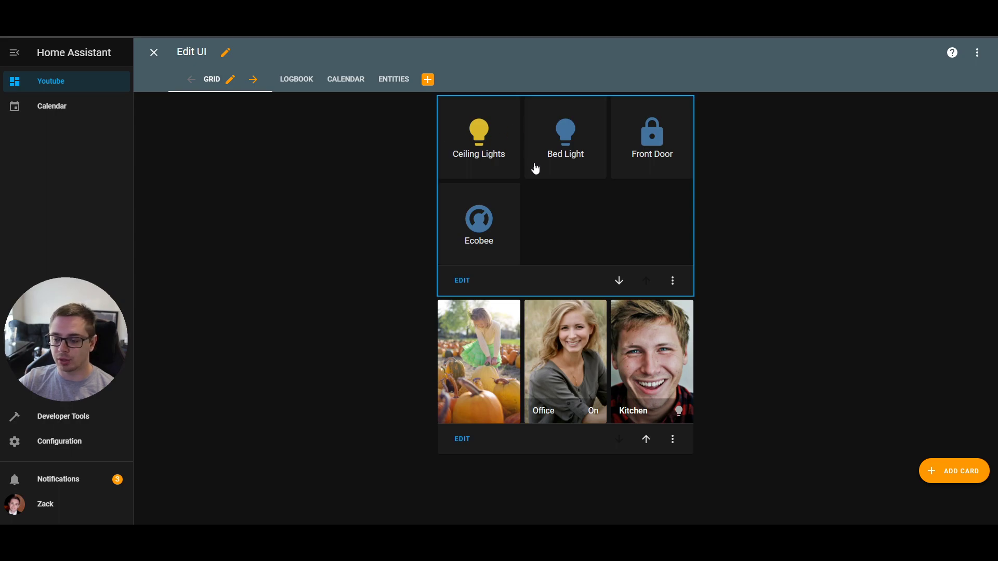
mouse_move(588, 215)
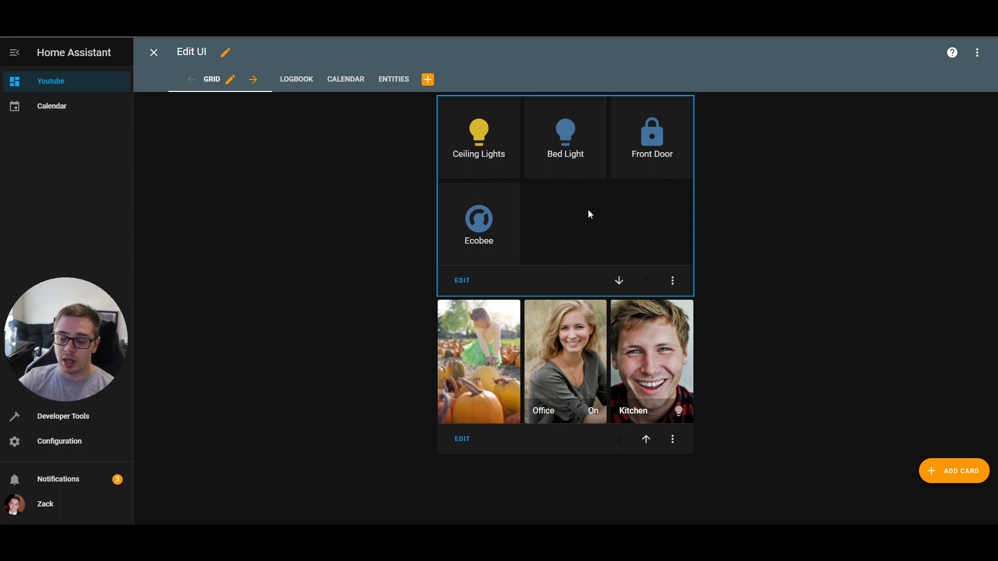
mouse_move(492, 177)
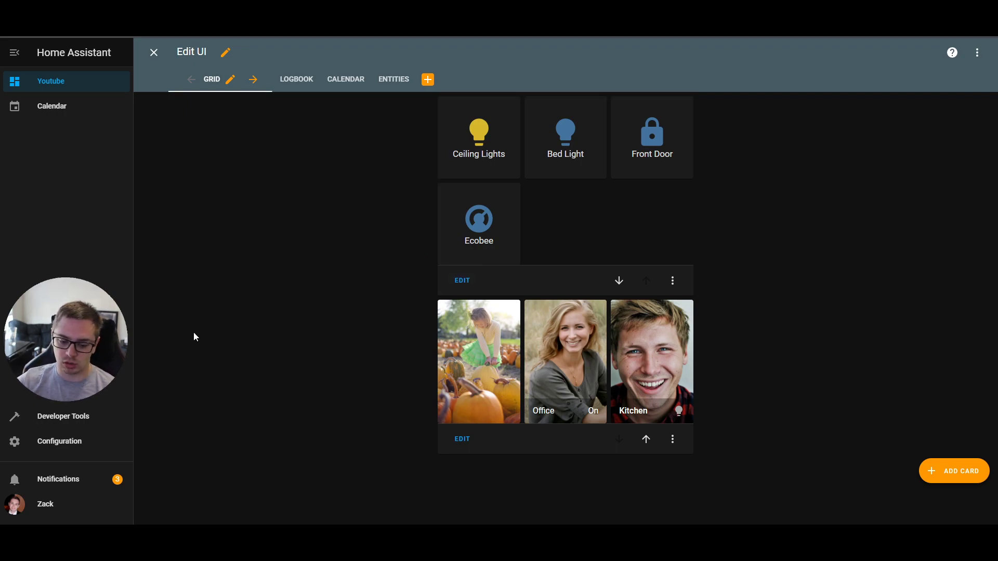
mouse_move(249, 332)
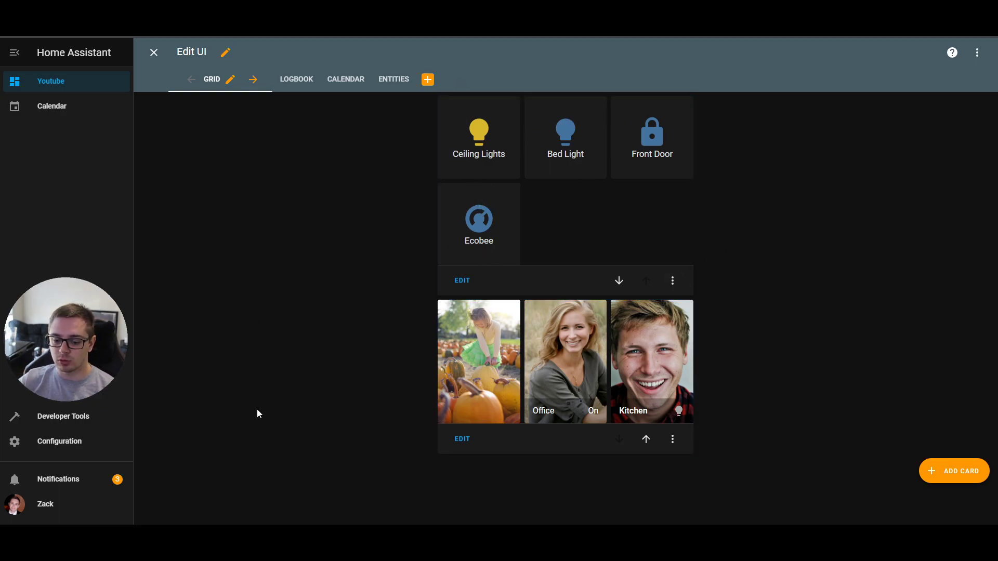
Step: Add 'columns: 4' to the button grid card's YAML so four buttons preview in one row
click(461, 279)
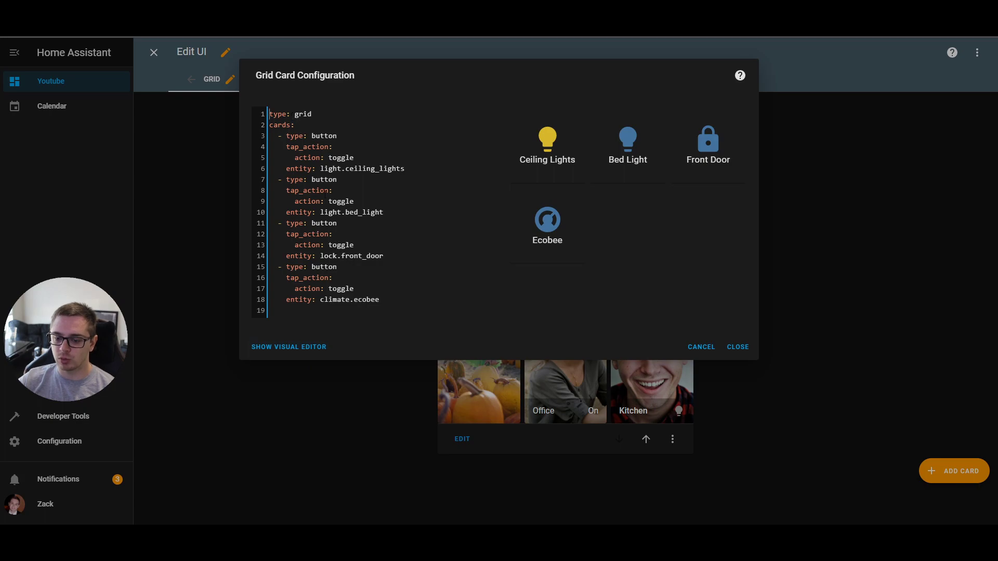
double_click(303, 114)
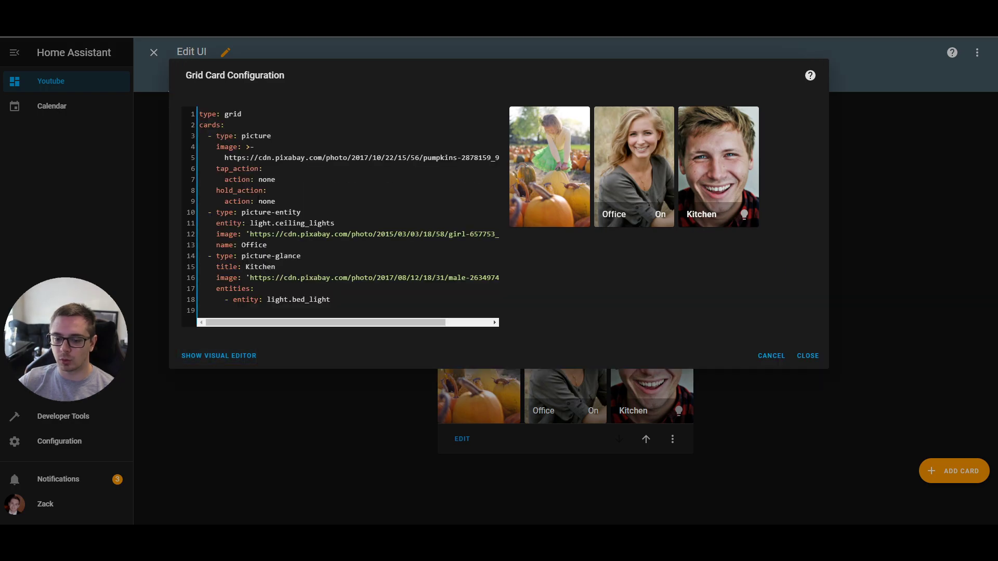
click(770, 355)
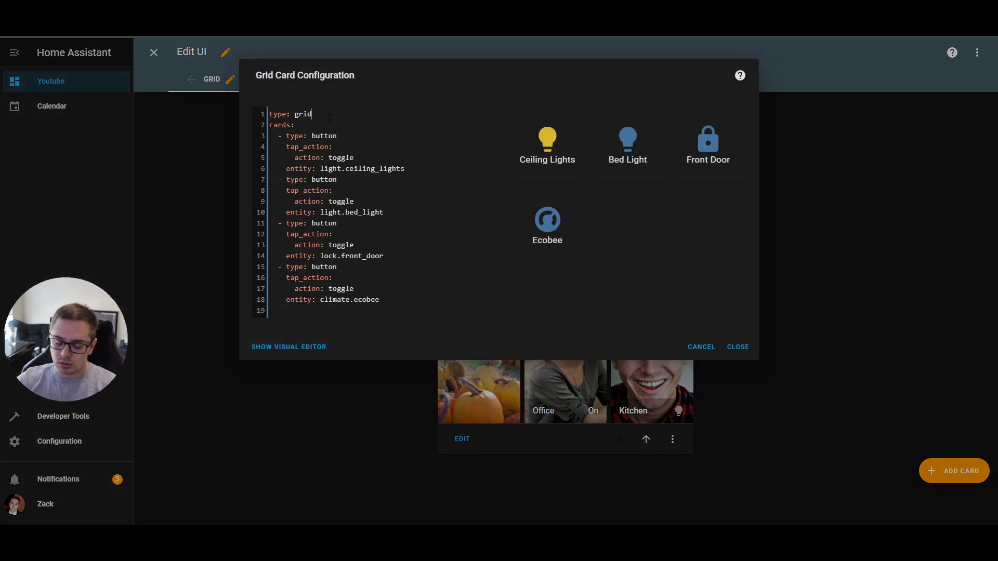
text(columns:)
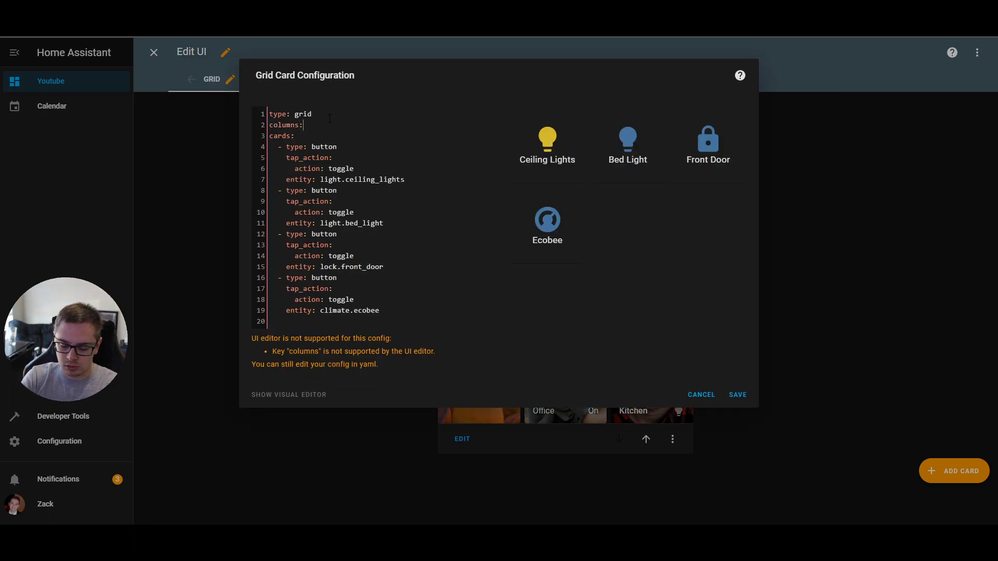
text(4)
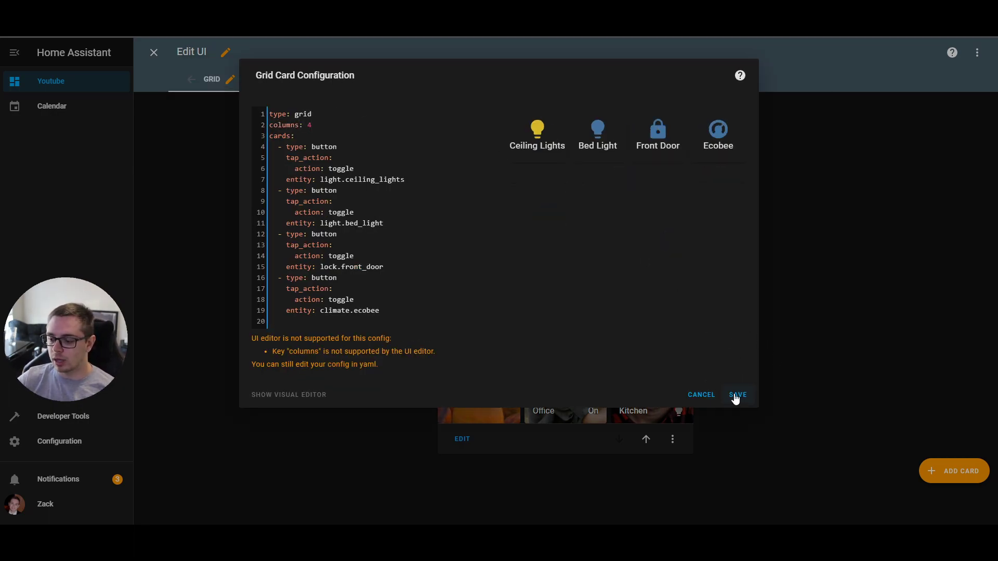
Step: Save the Grid Card Configuration with the four-column button grid
click(737, 395)
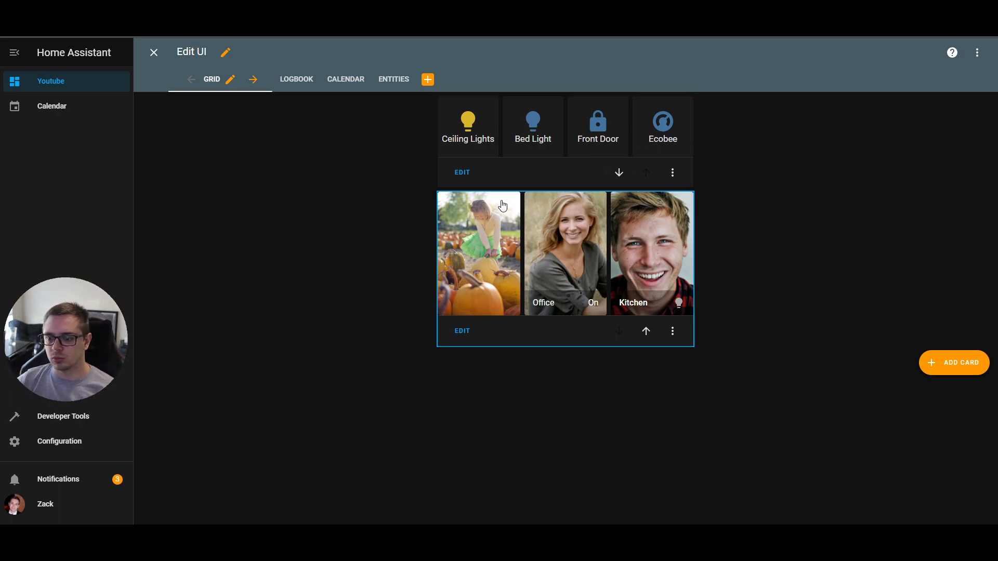
mouse_move(480, 214)
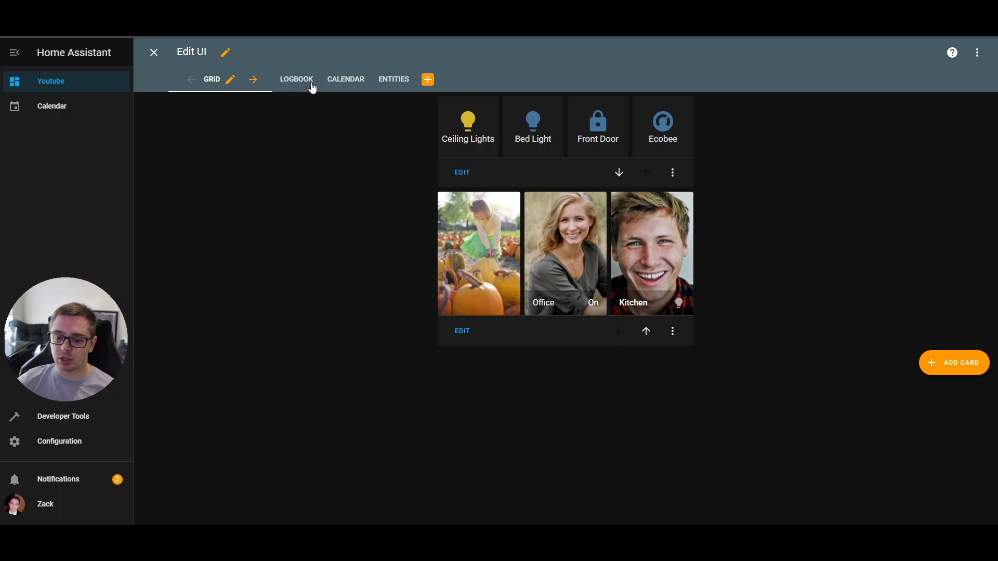
Step: Show the Logbook view, leave edit mode, then re-enter dashboard editing
click(297, 79)
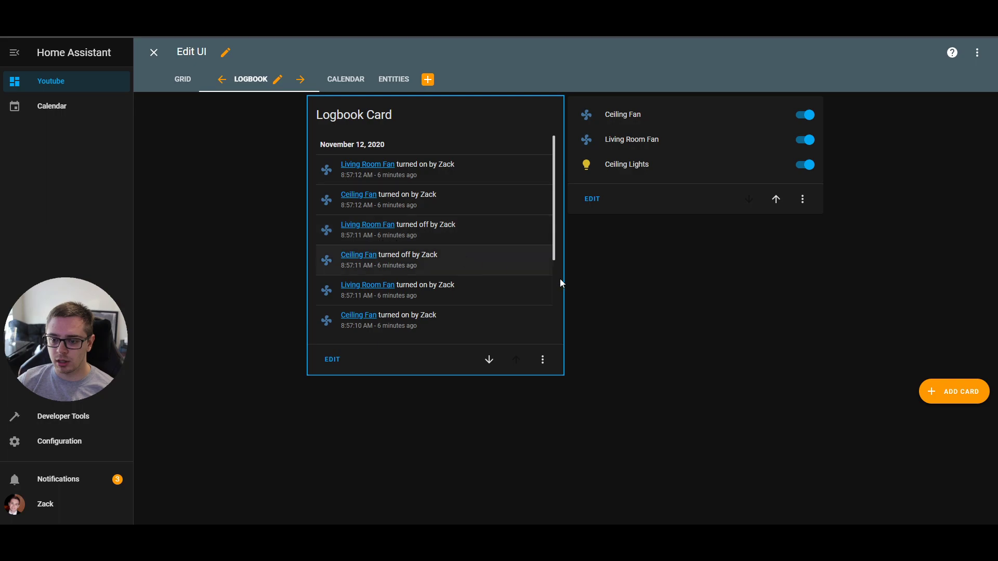
click(153, 52)
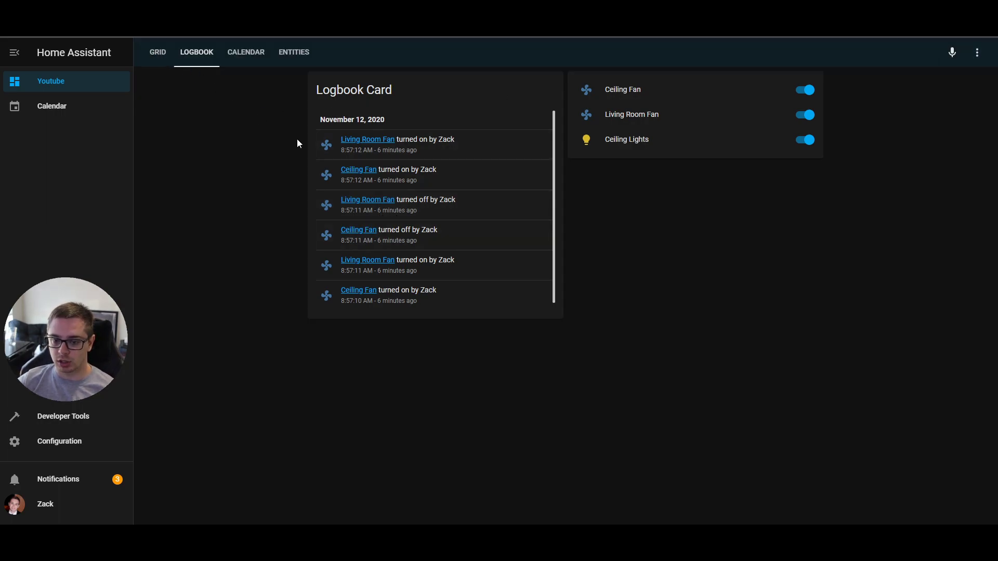
mouse_move(417, 164)
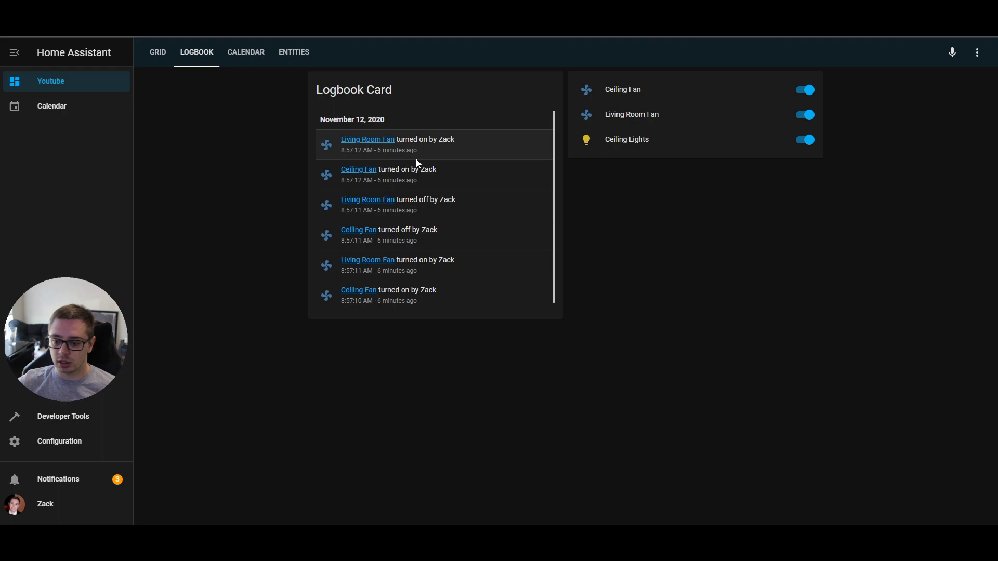
mouse_move(455, 168)
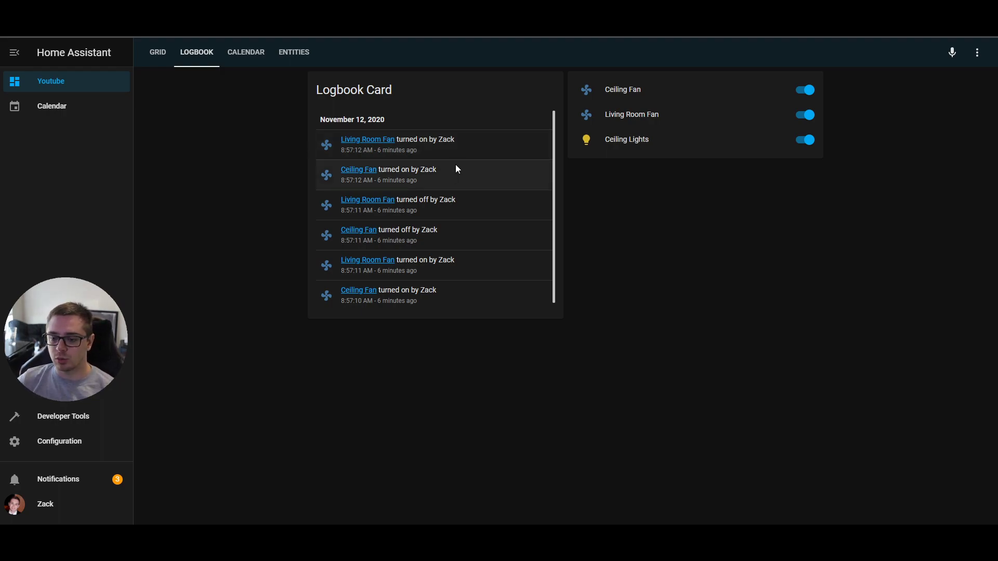
click(977, 52)
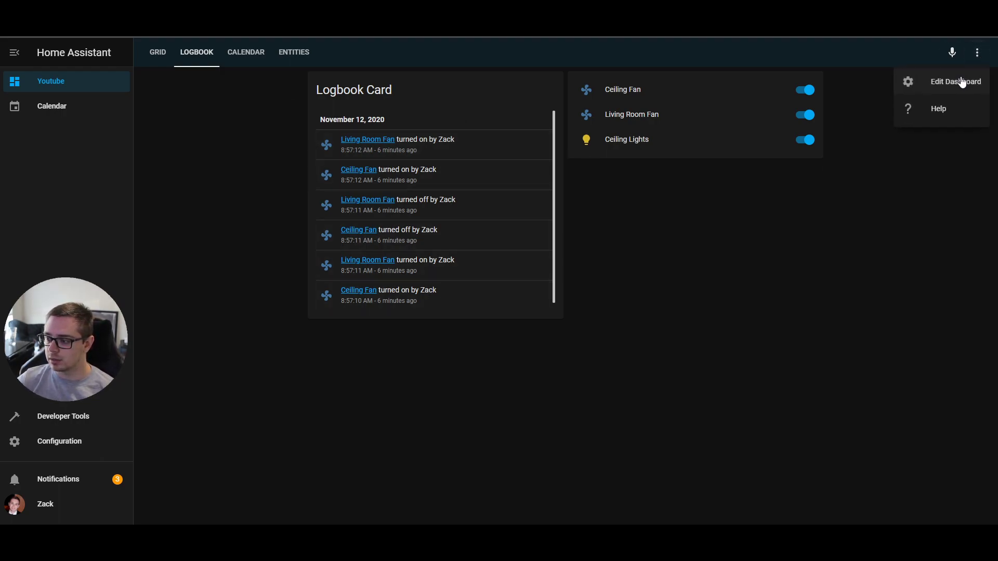
click(954, 81)
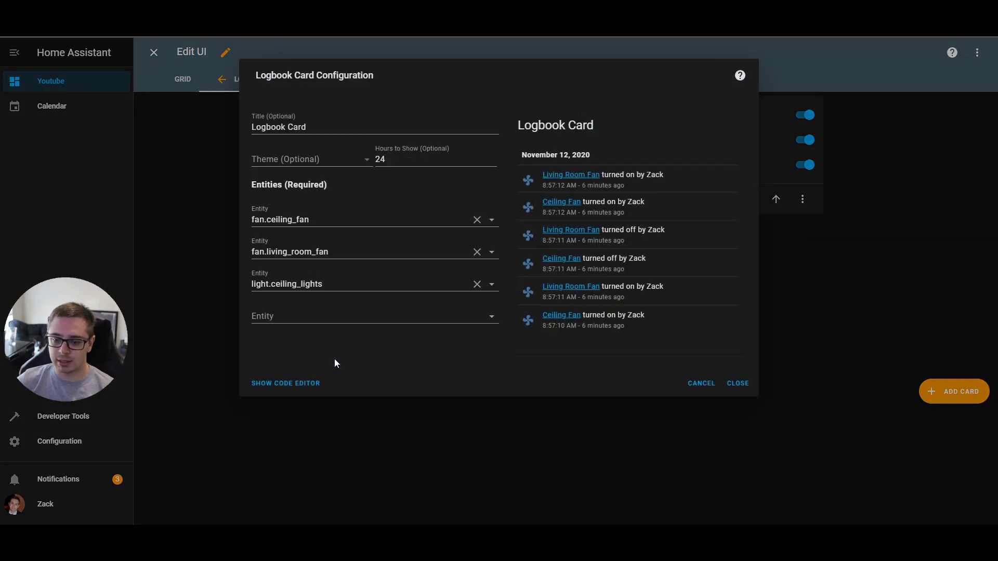
Step: Review the logbook card's configuration and cancel without changing it
double_click(279, 220)
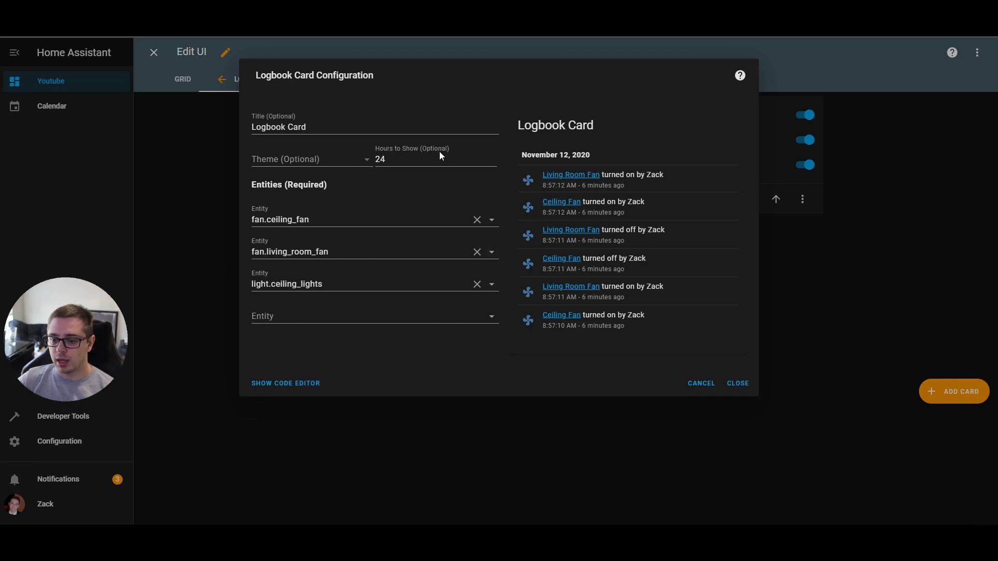
click(420, 159)
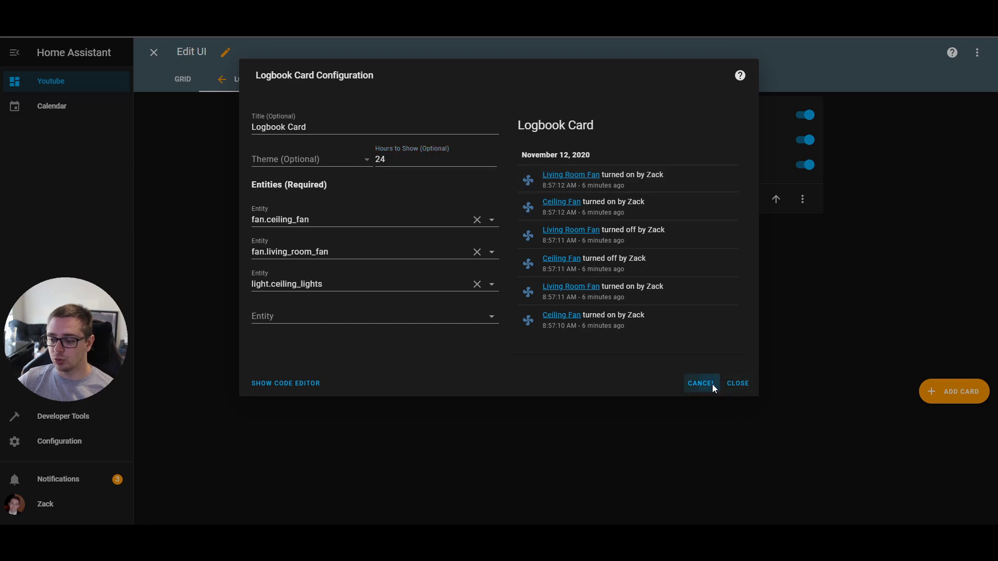
click(699, 383)
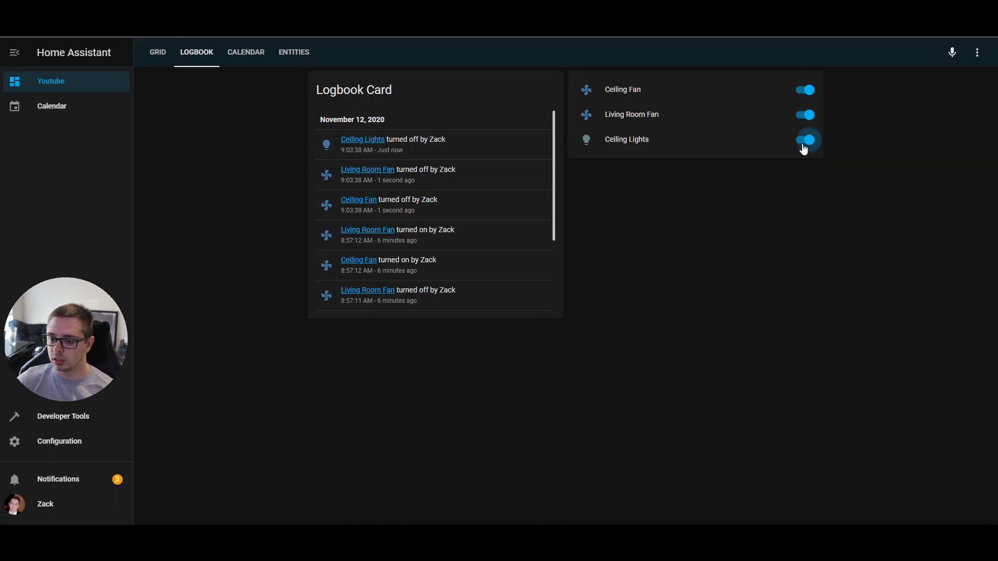
Step: Toggle the Ceiling Lights back on from the entities card
click(807, 140)
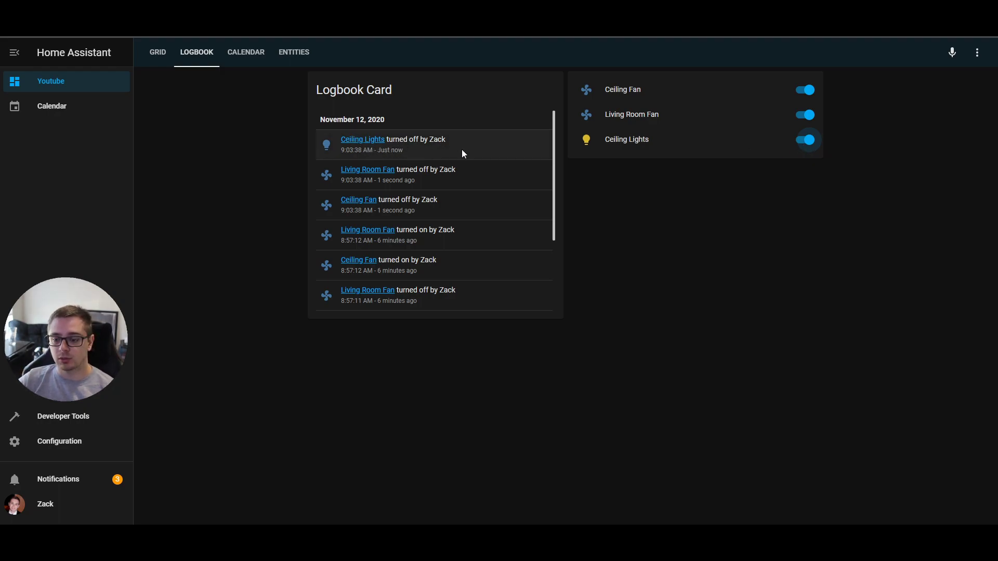
mouse_move(670, 260)
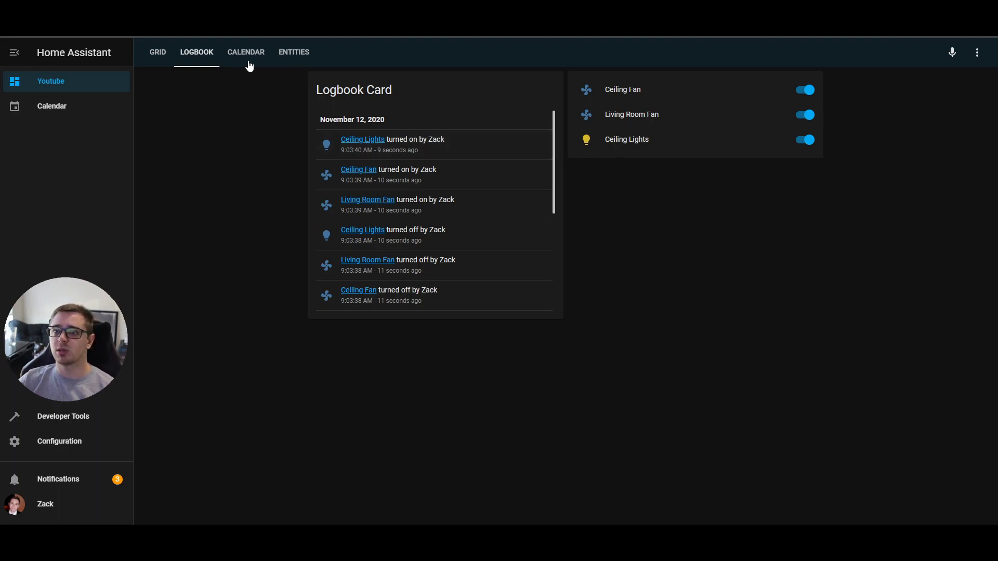
click(246, 52)
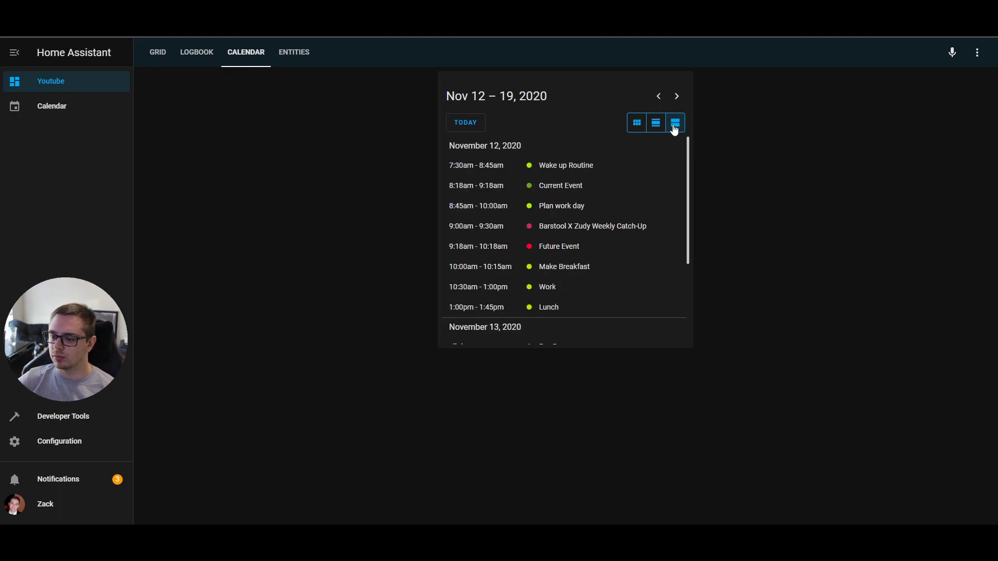
click(976, 52)
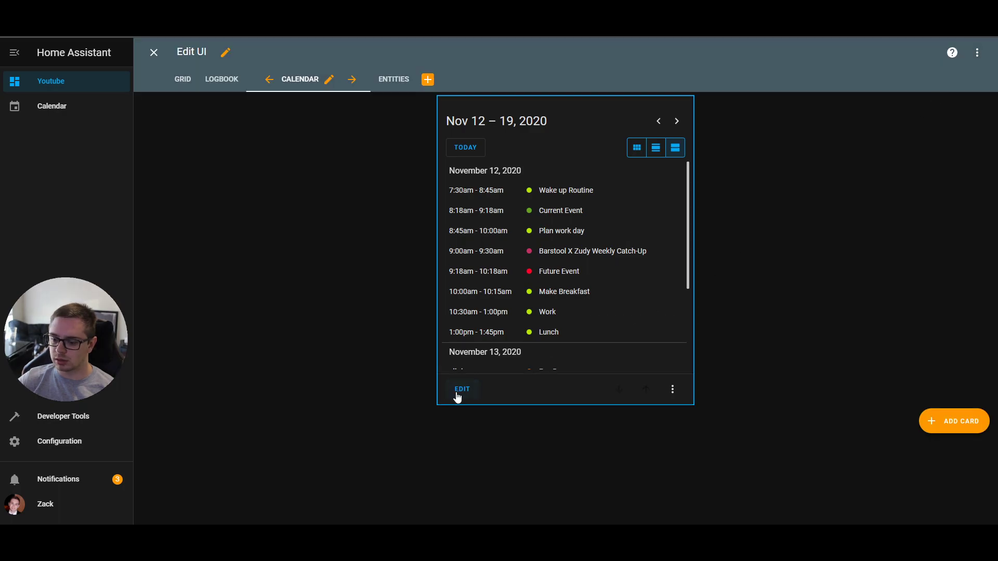
click(461, 389)
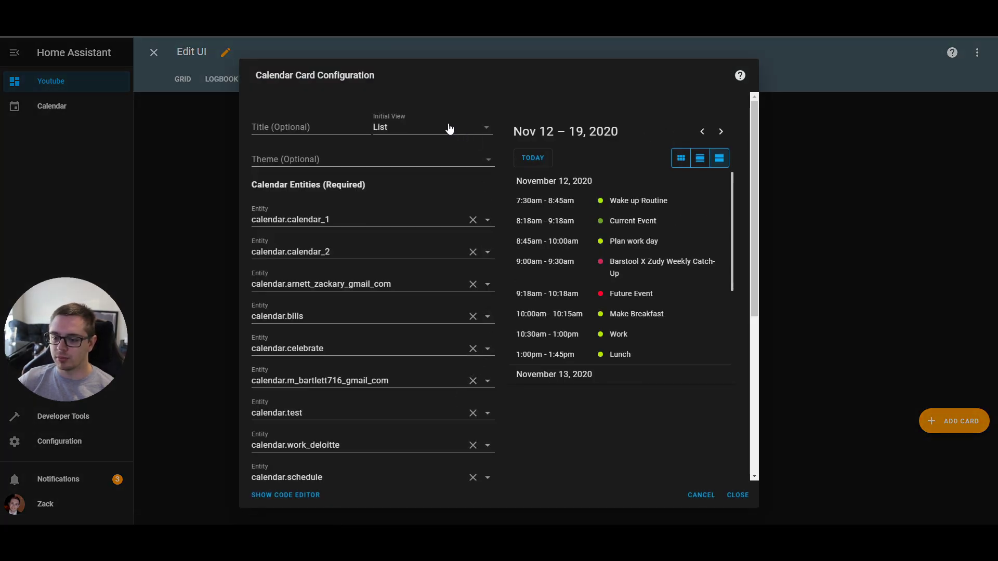
click(432, 127)
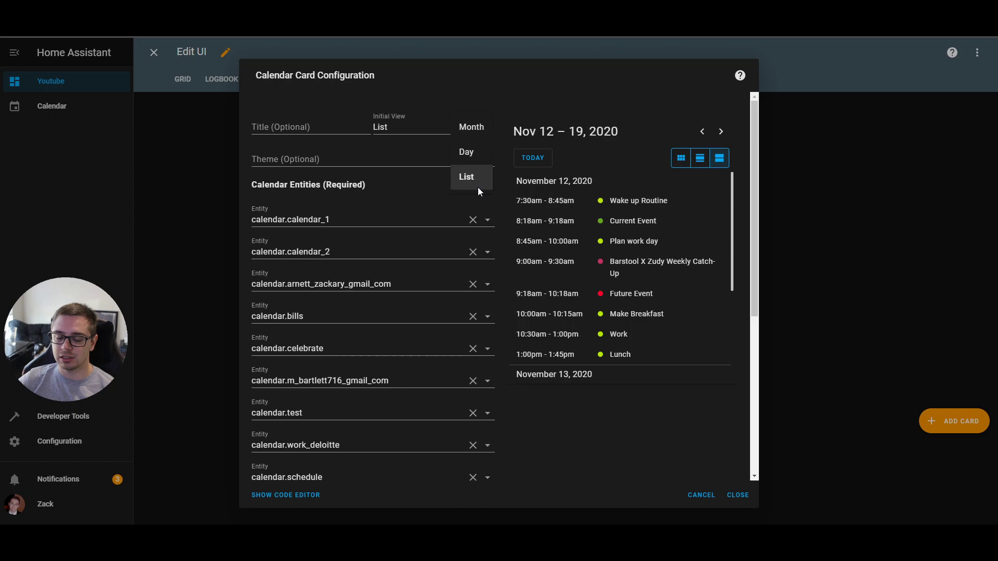
click(736, 495)
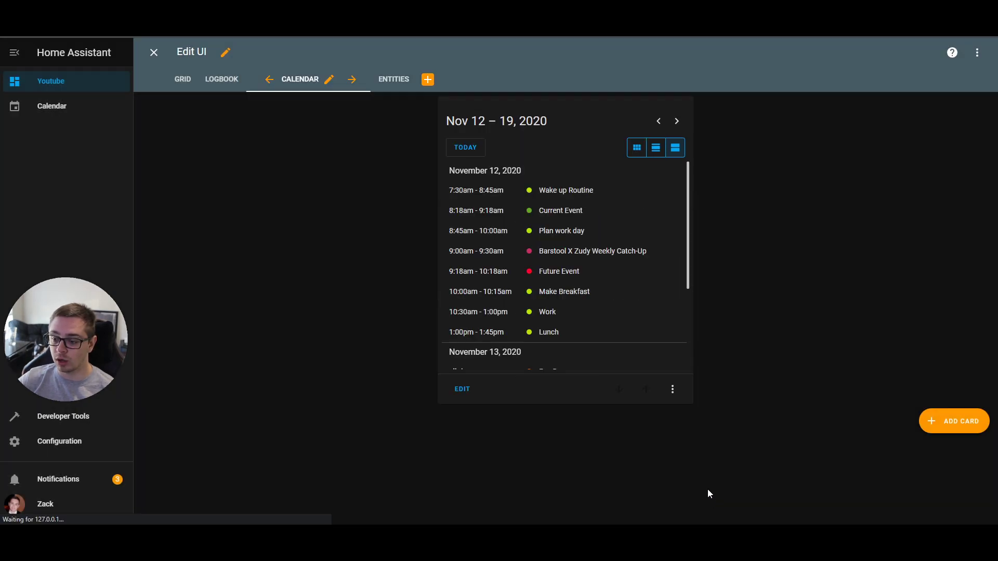
click(154, 52)
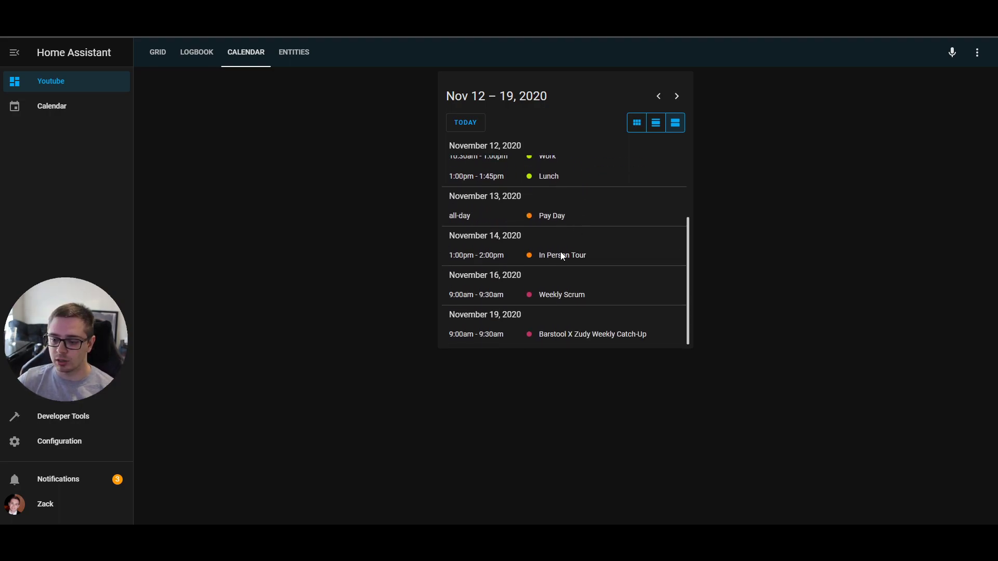
mouse_move(497, 321)
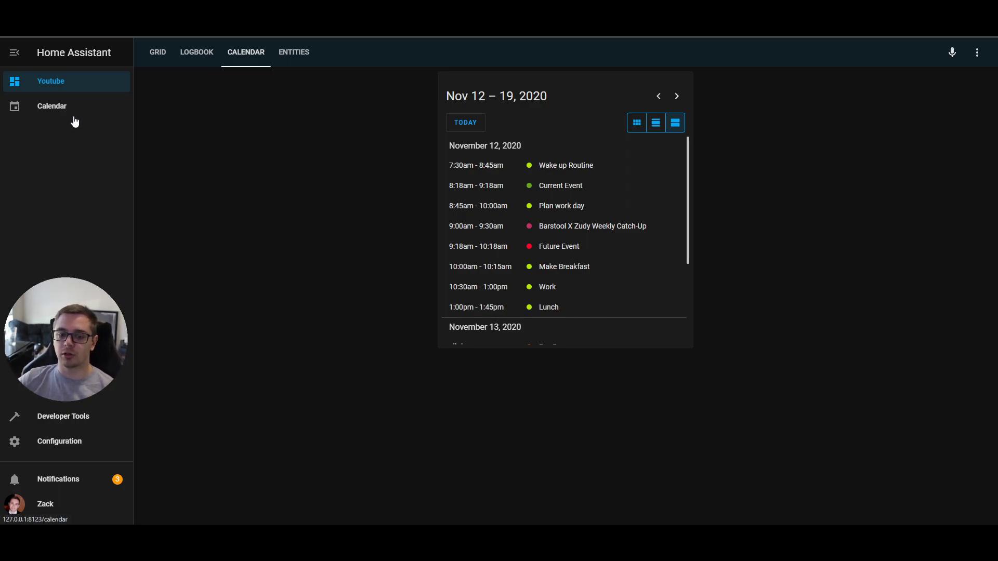
Step: Hide the 'Calendar' calendar's events in the November month view, then return to the Youtube dashboard
click(52, 106)
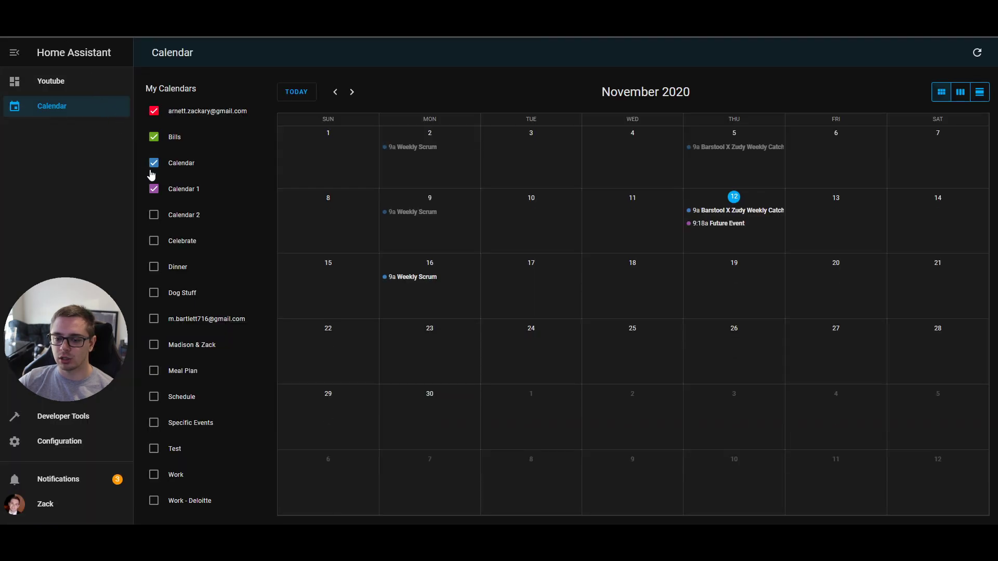
click(153, 163)
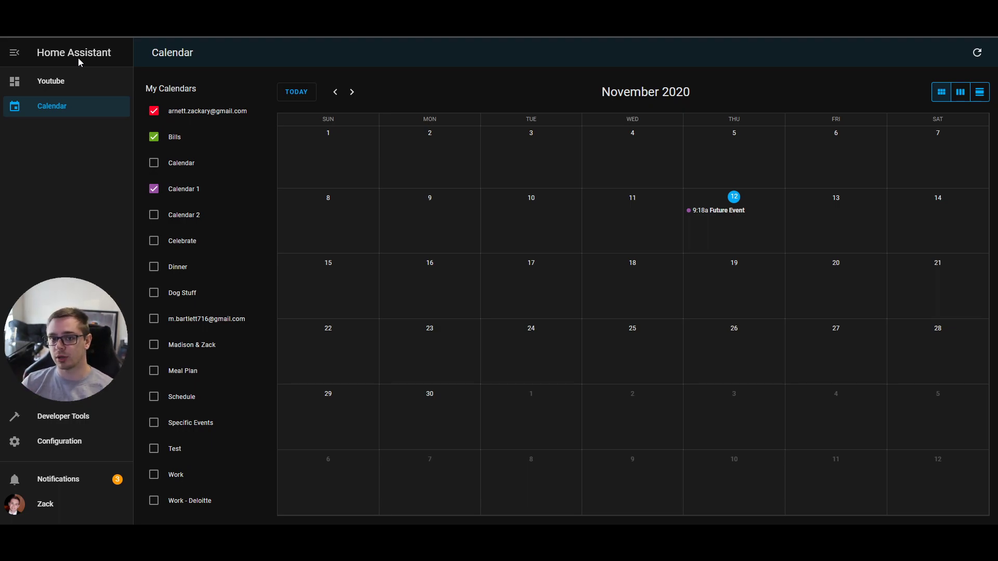
click(50, 81)
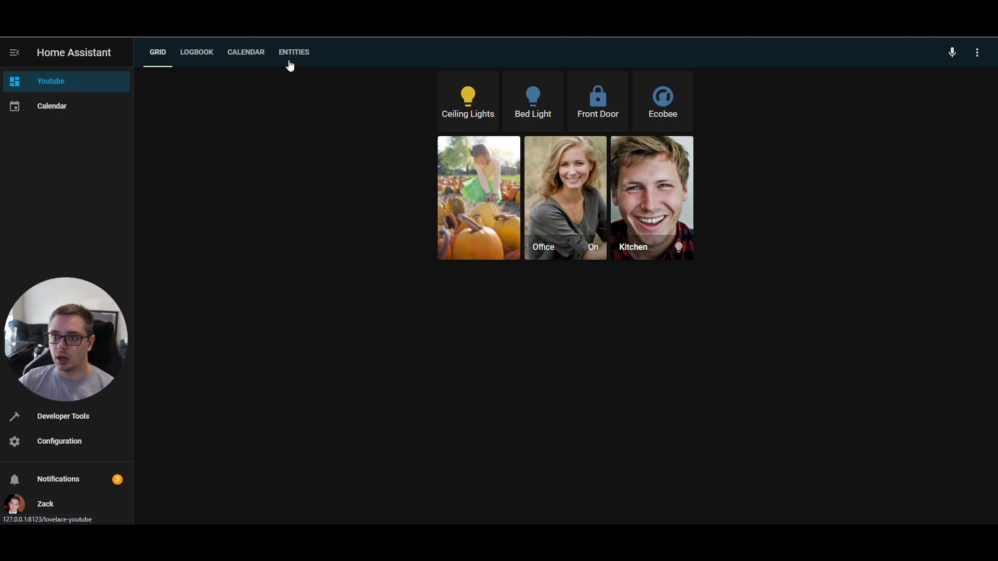
mouse_move(284, 247)
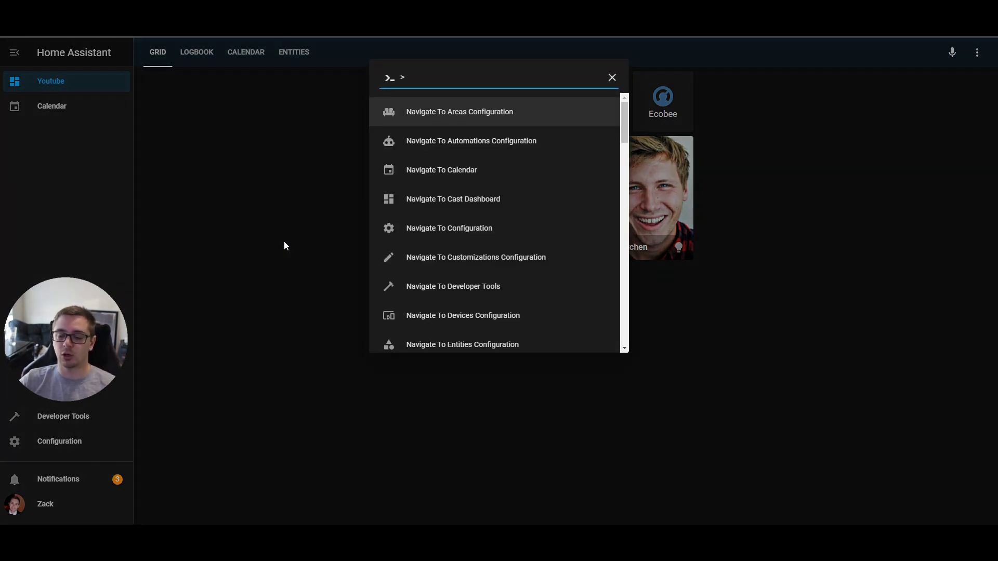
mouse_move(450, 243)
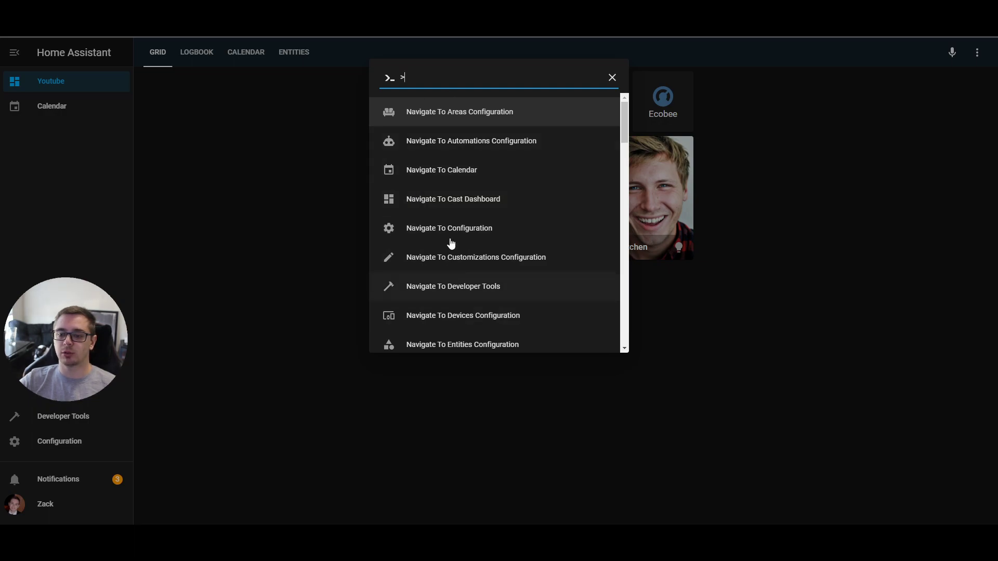
mouse_move(573, 161)
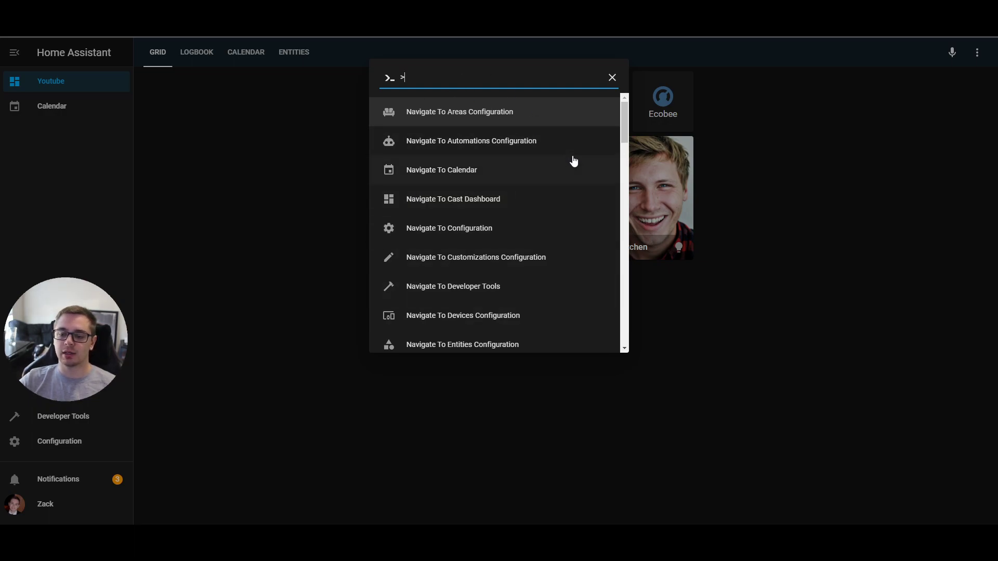
scroll(down, 3)
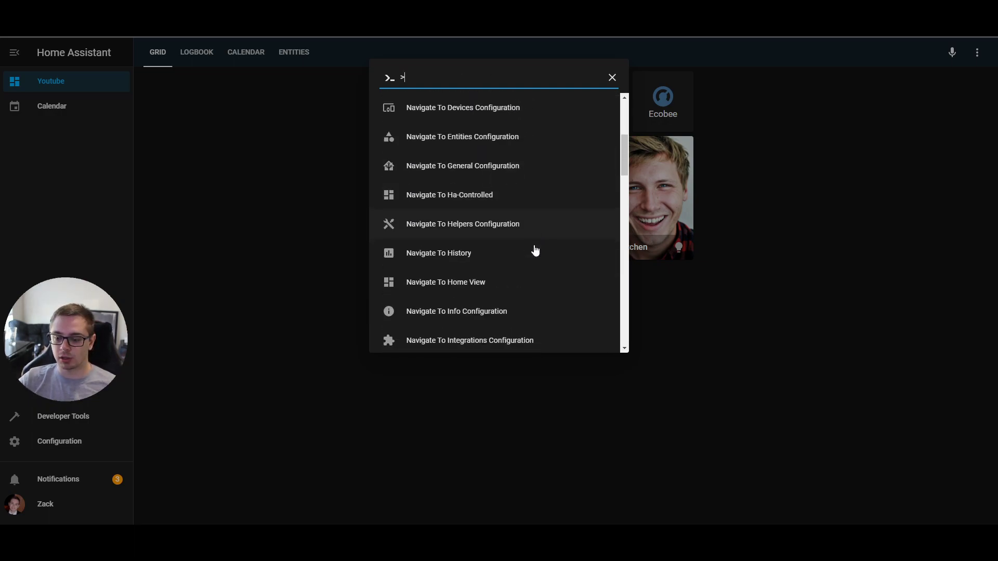
scroll(down, 3)
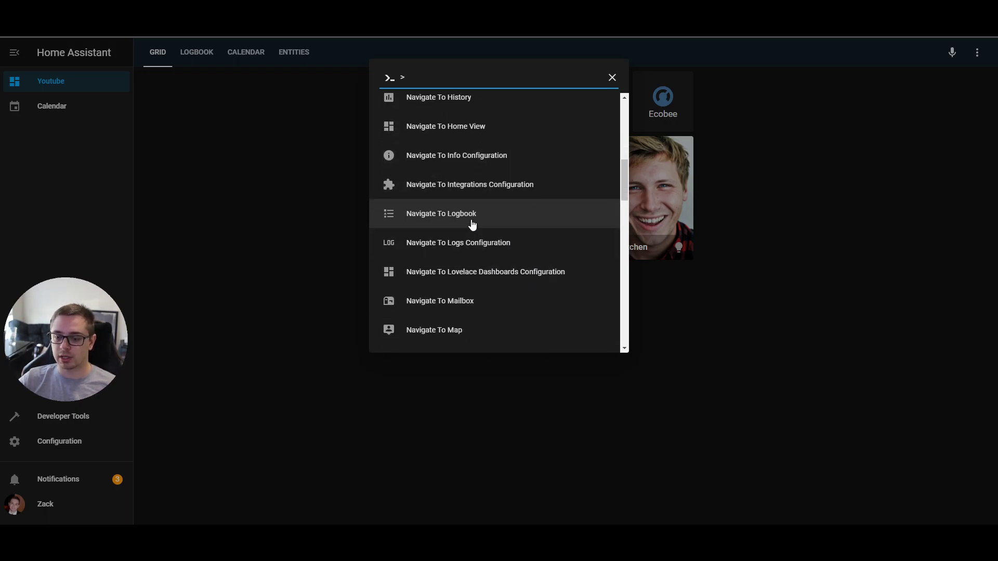
click(441, 213)
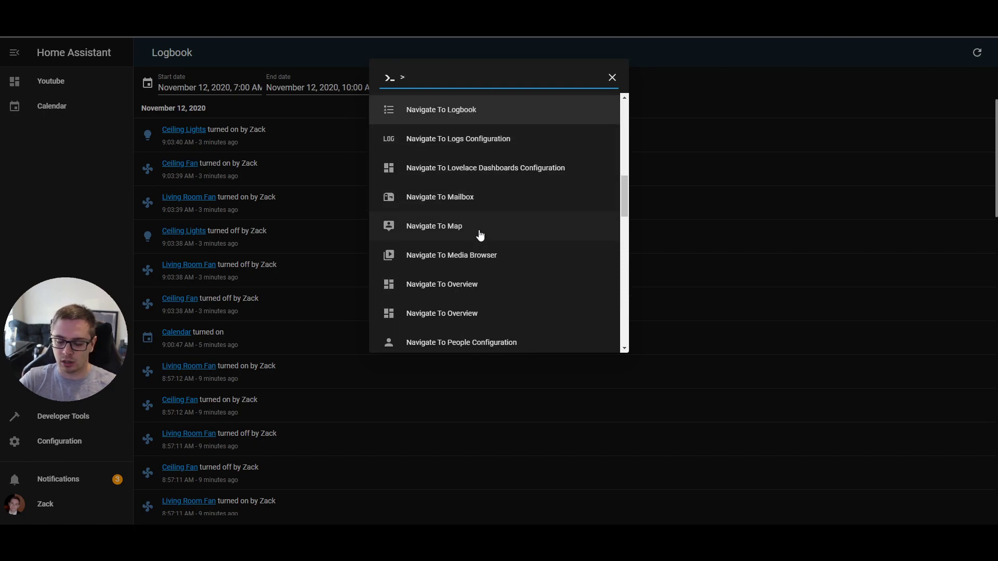
text(media)
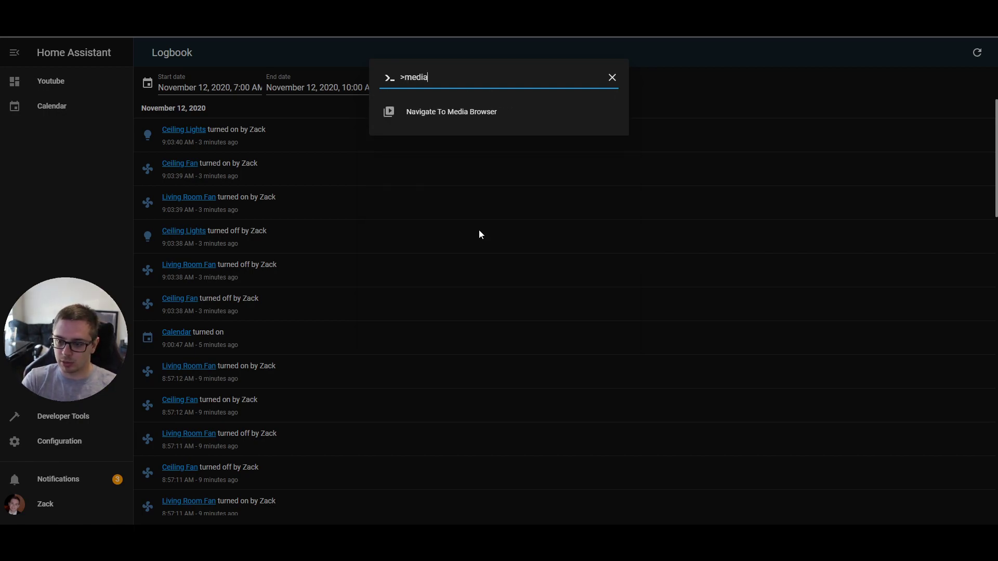
click(451, 111)
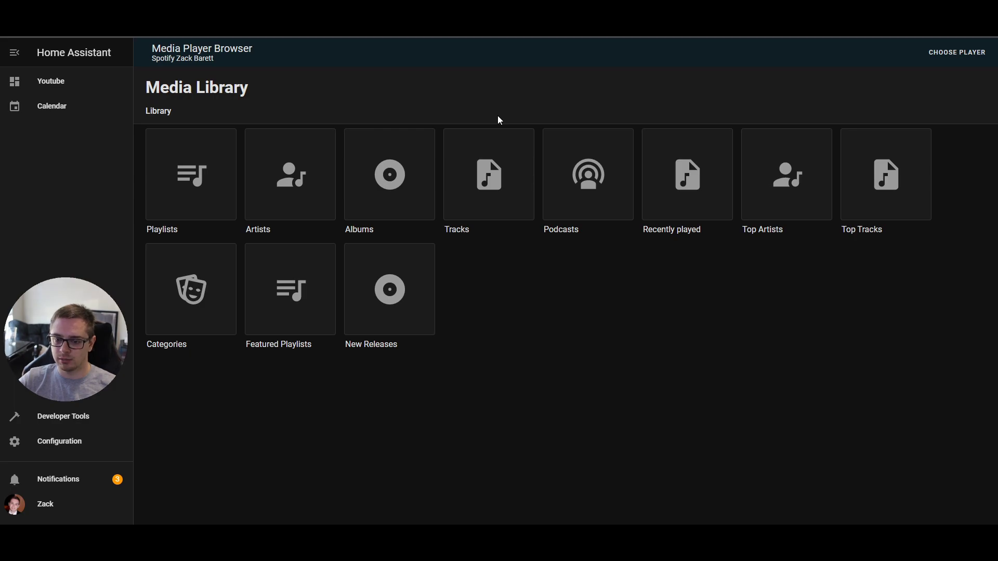
click(51, 81)
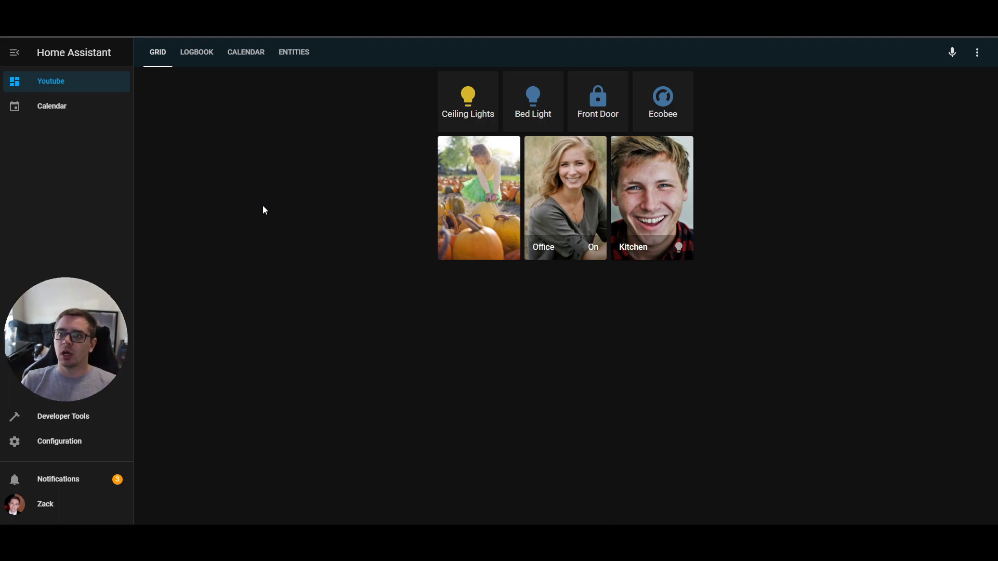
mouse_move(294, 180)
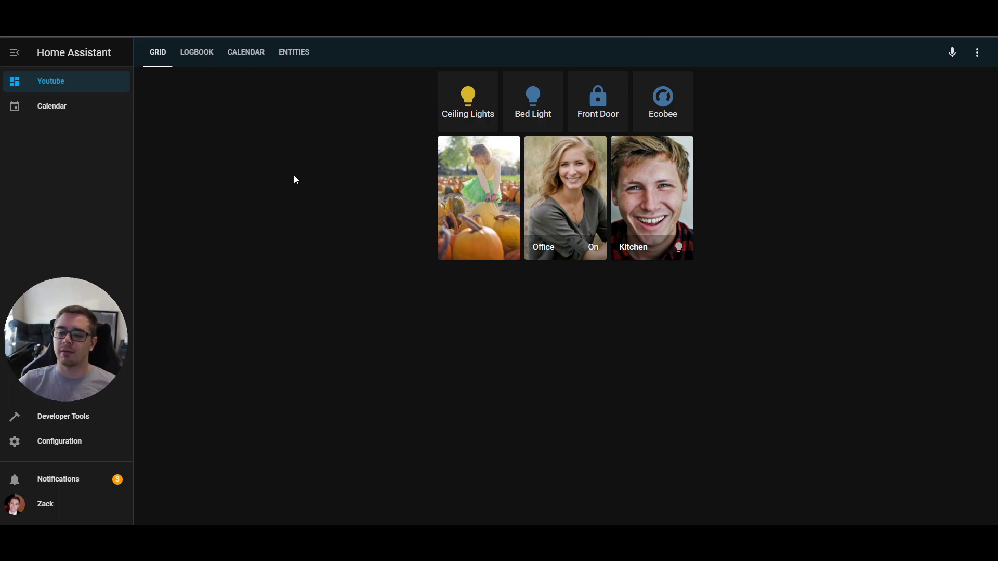
Step: Edit the Entities view's entities card and list its header choices (graph, buttons, picture)
click(293, 52)
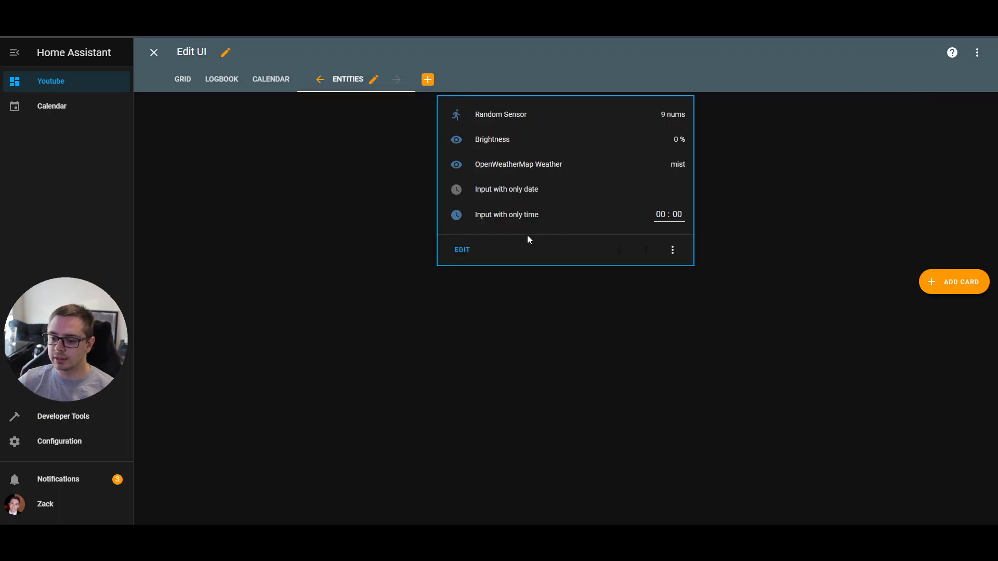
click(461, 249)
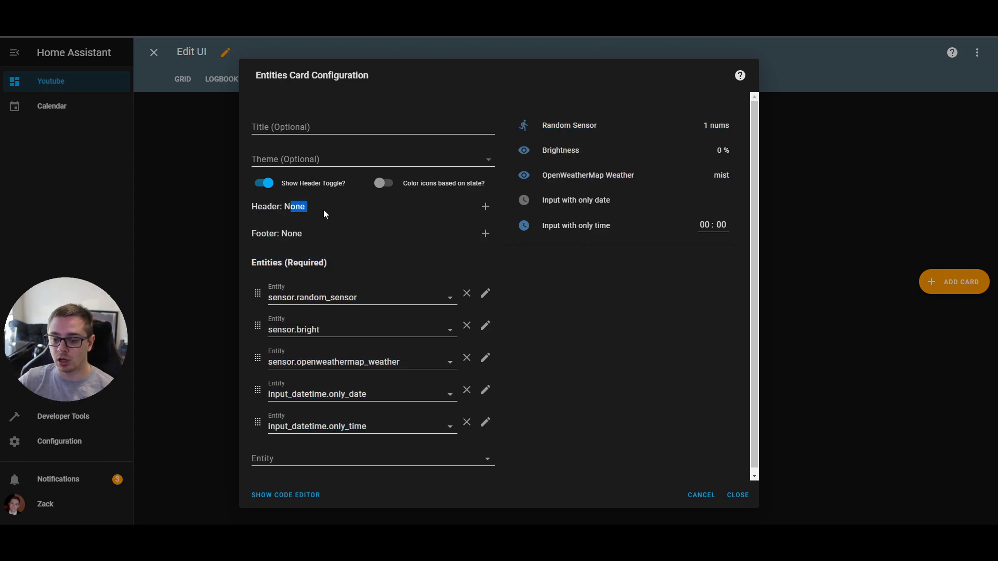
click(484, 205)
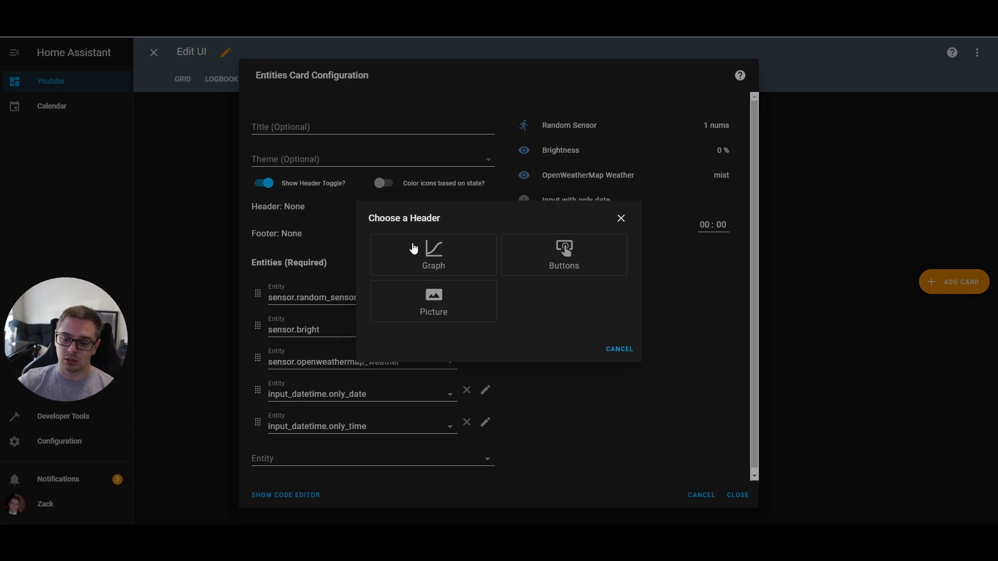
Step: Choose a Picture header with the Home Assistant shirt photo and return to card settings
click(432, 302)
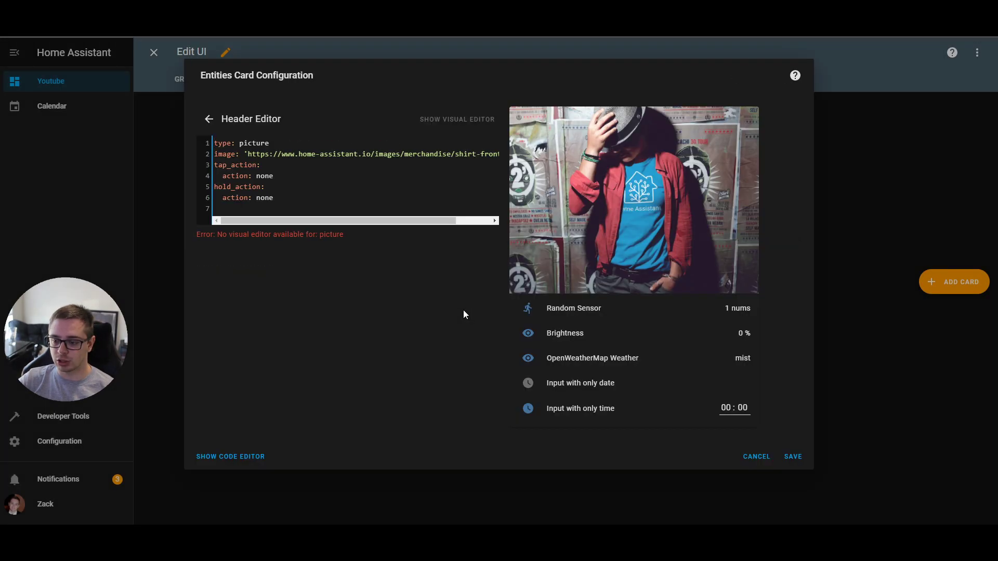
mouse_move(609, 327)
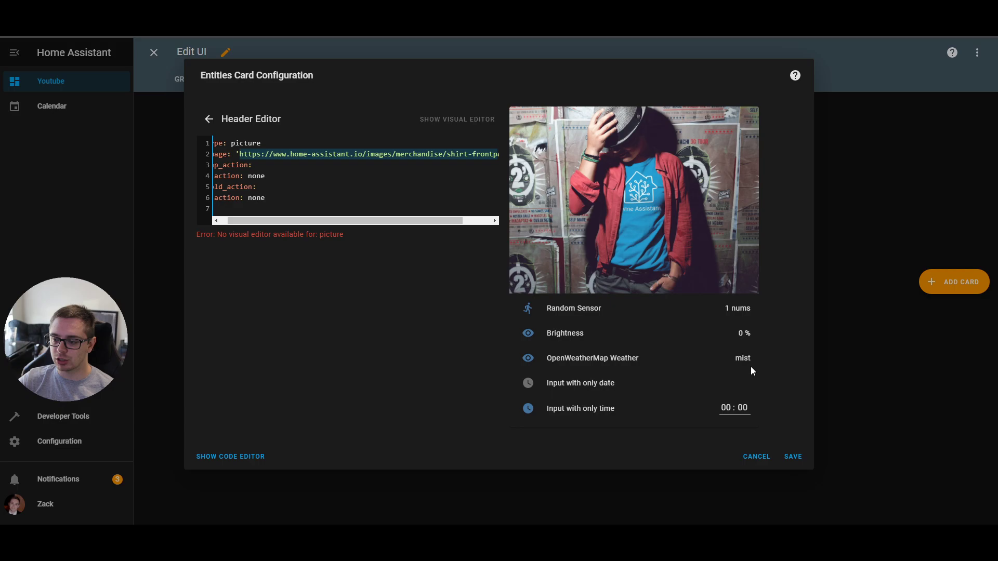
click(457, 118)
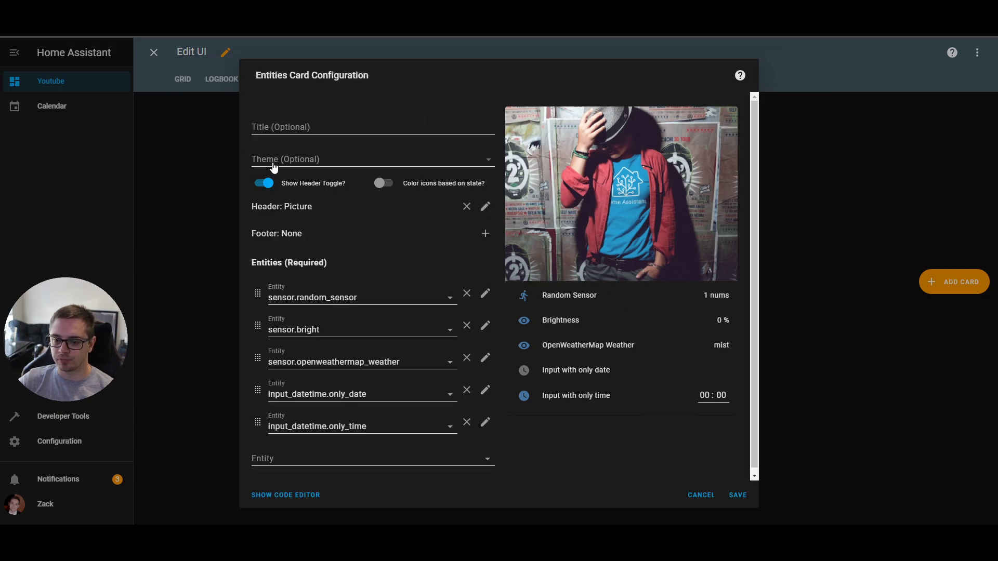
Step: Add a graph footer plotting sensor.bright (Brightness) and save the entities card
click(485, 234)
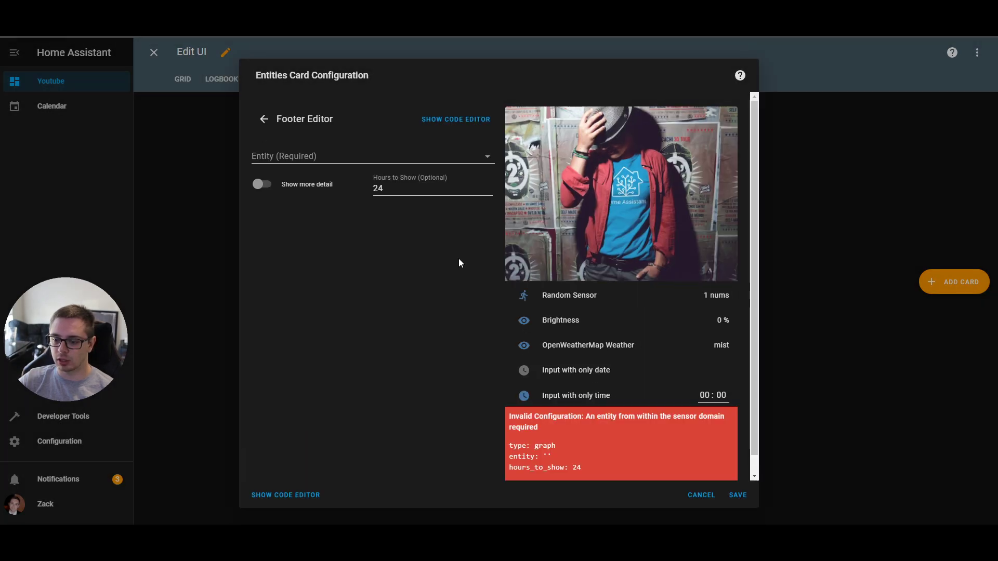
click(371, 156)
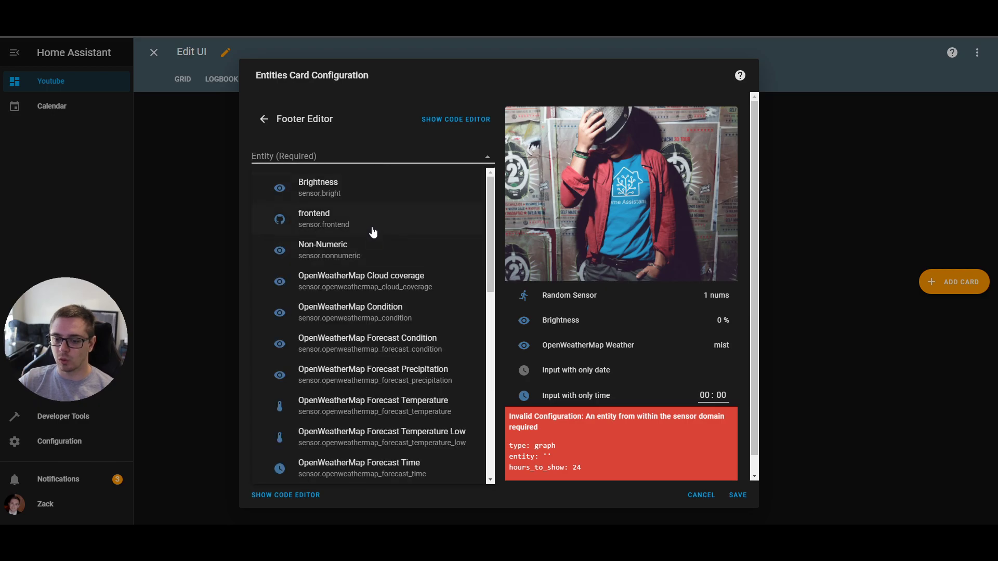
click(318, 187)
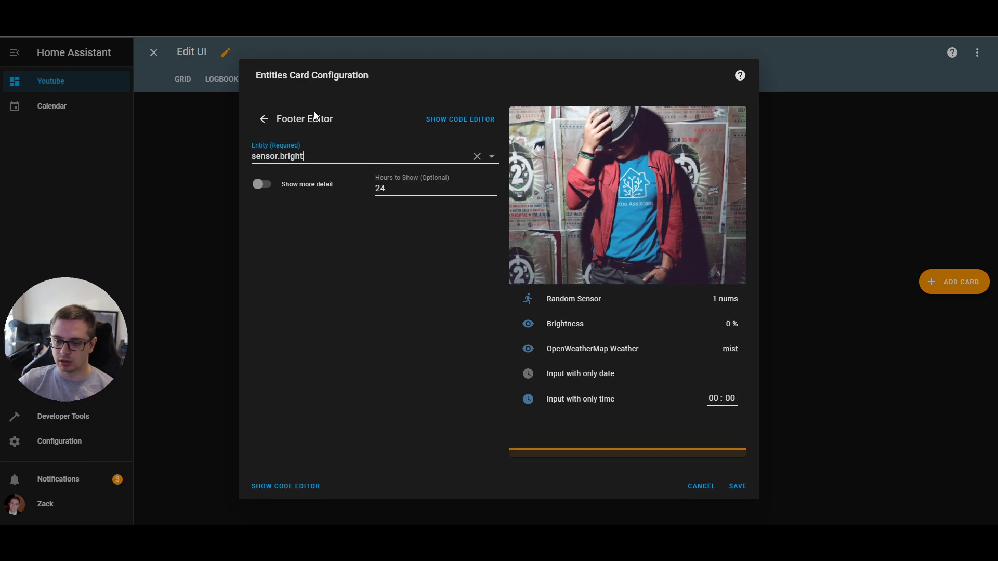
click(736, 486)
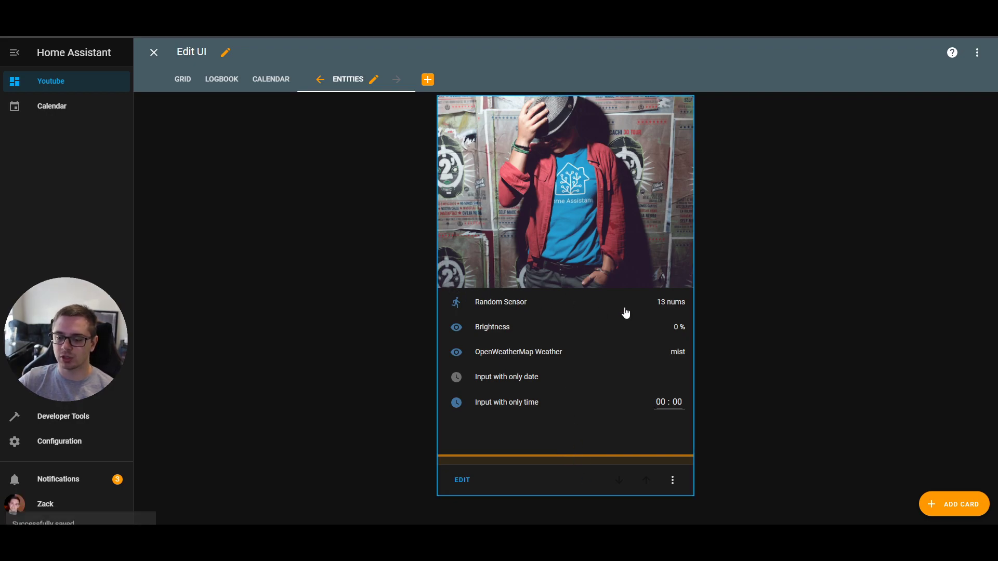
mouse_move(580, 460)
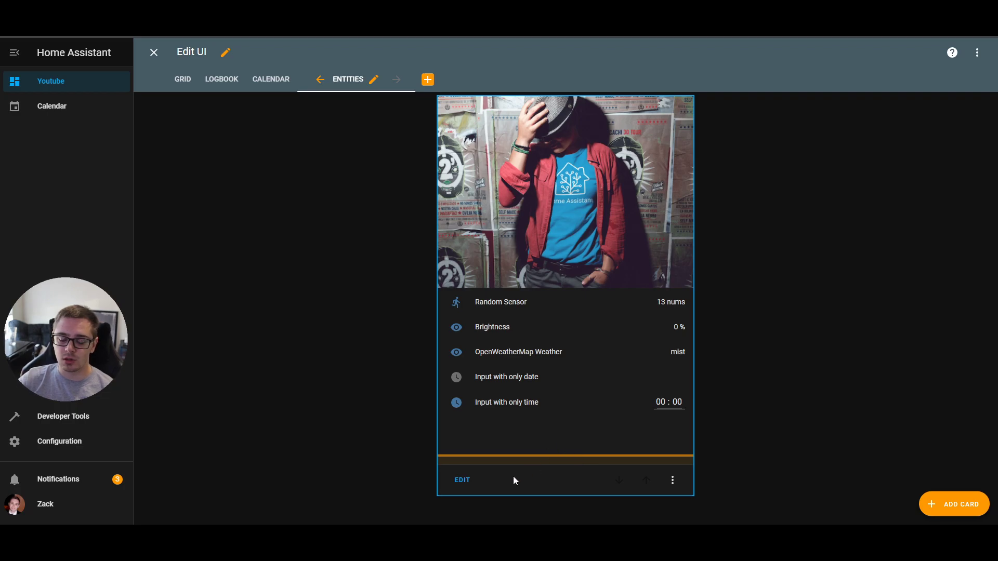
Step: Browse the Entities card configuration, viewing its graph footer and Random Sensor row editors
click(461, 480)
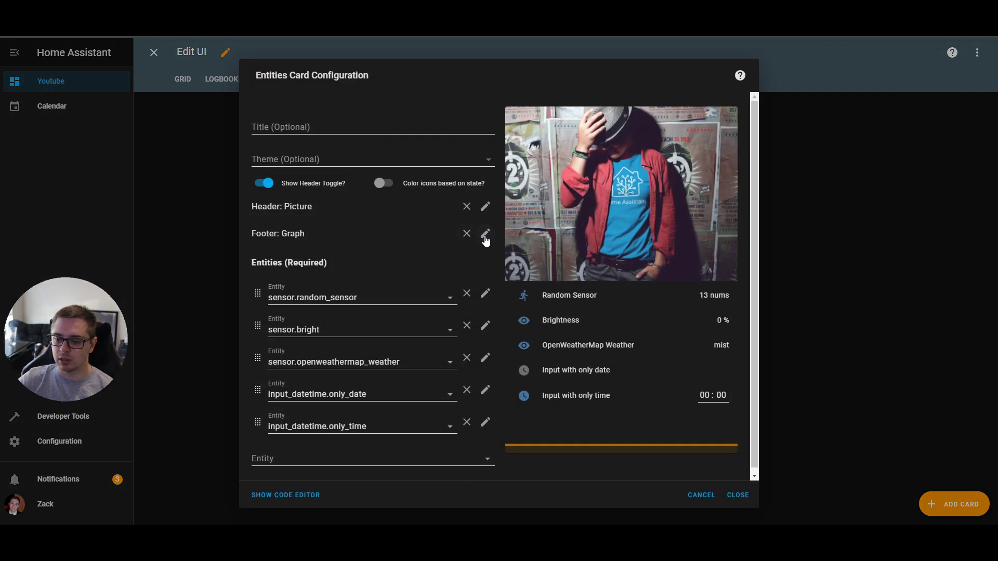
click(485, 233)
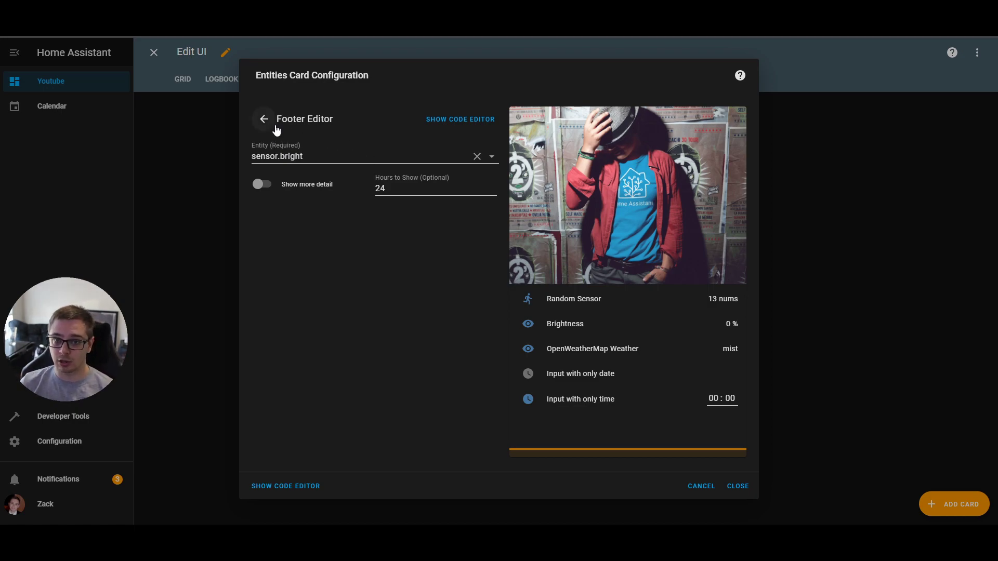
click(263, 118)
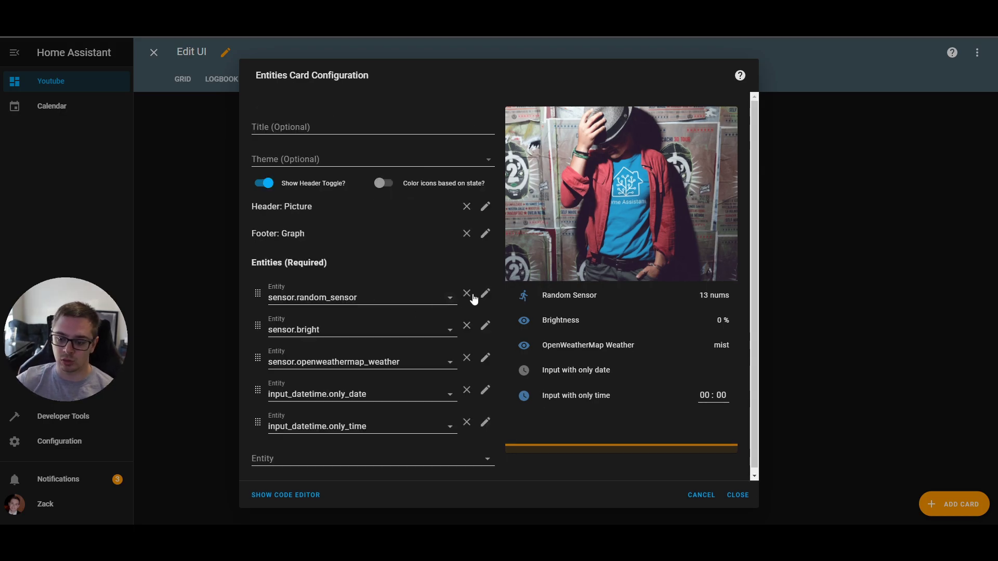
click(485, 297)
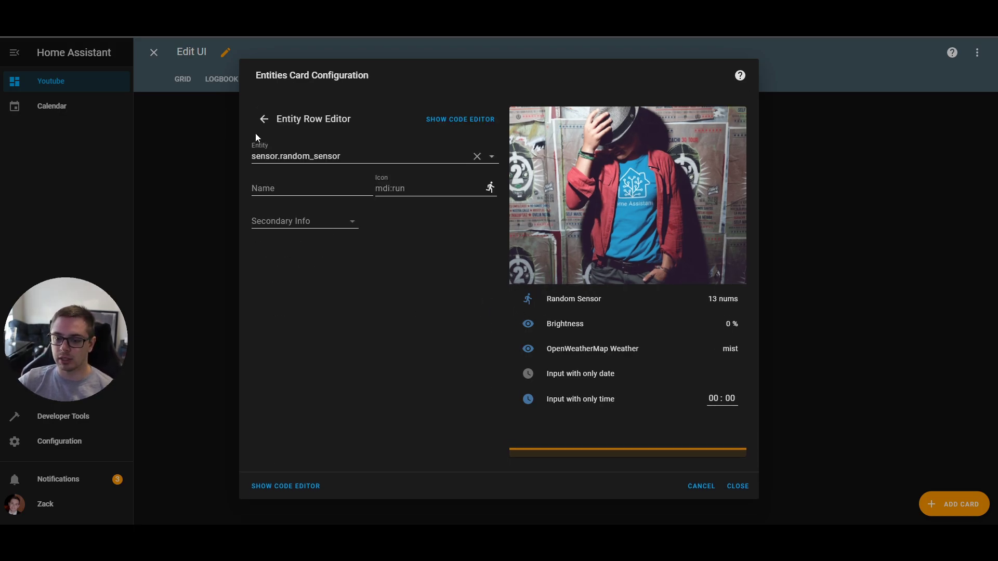
click(263, 119)
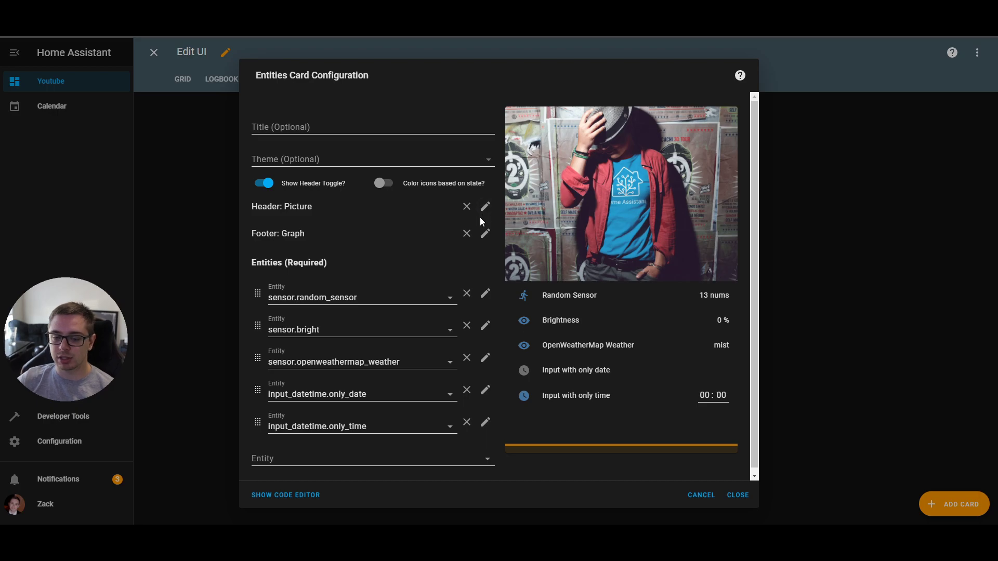
click(485, 233)
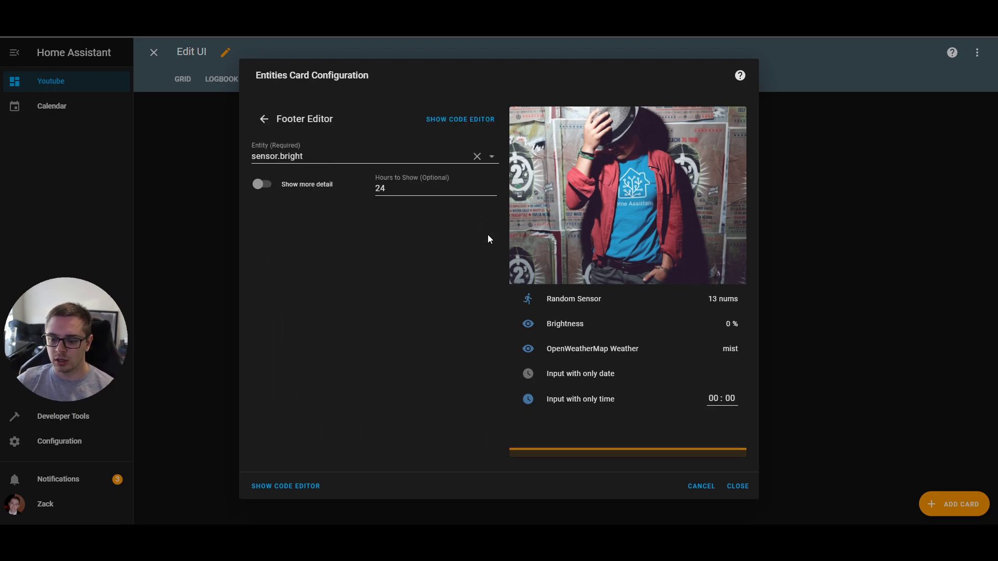
mouse_move(230, 203)
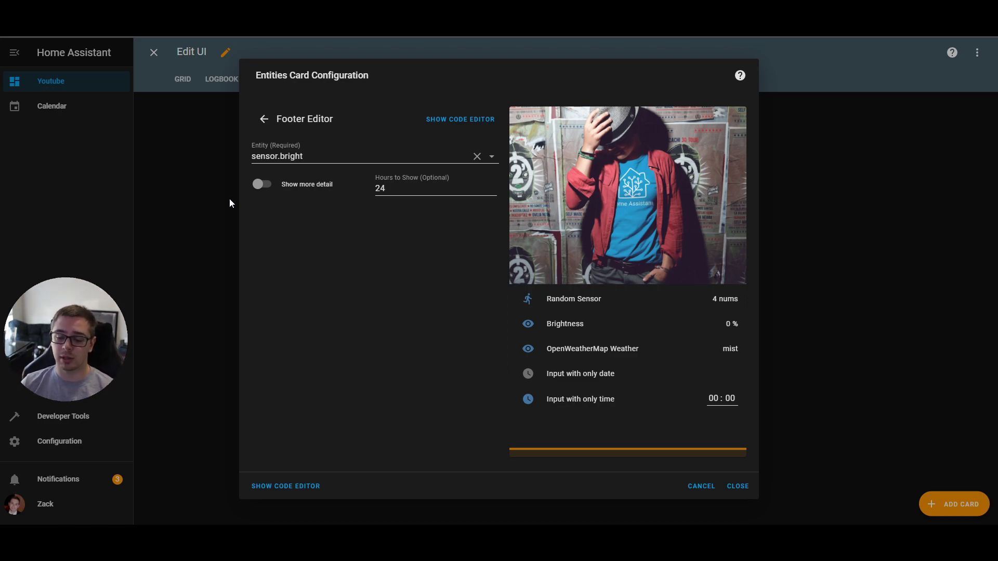
Step: Close the card configuration, returning to the plain Entities view
click(263, 119)
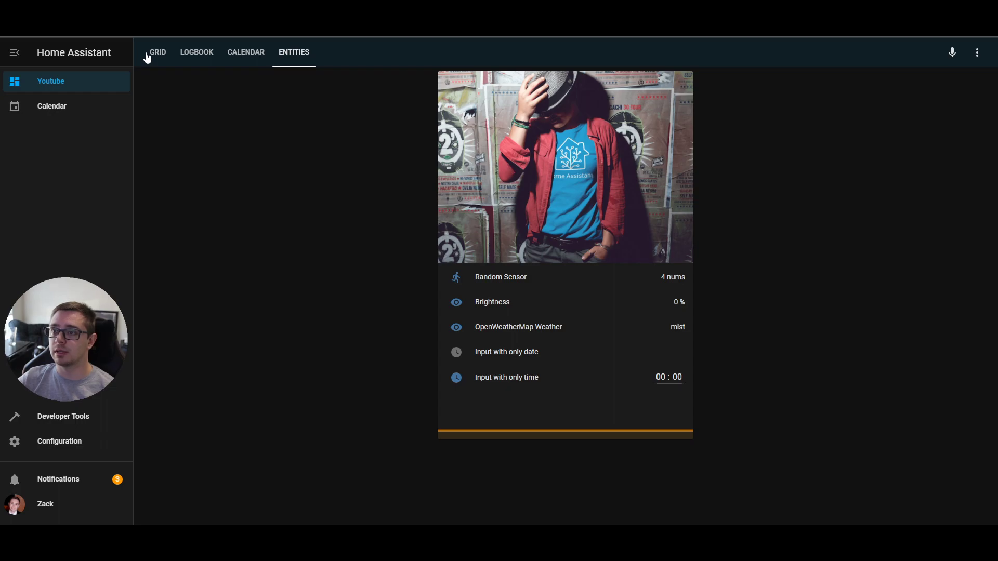
Step: Re-enter dashboard editing and show the Secondary Info choices for the Random Sensor row
click(977, 52)
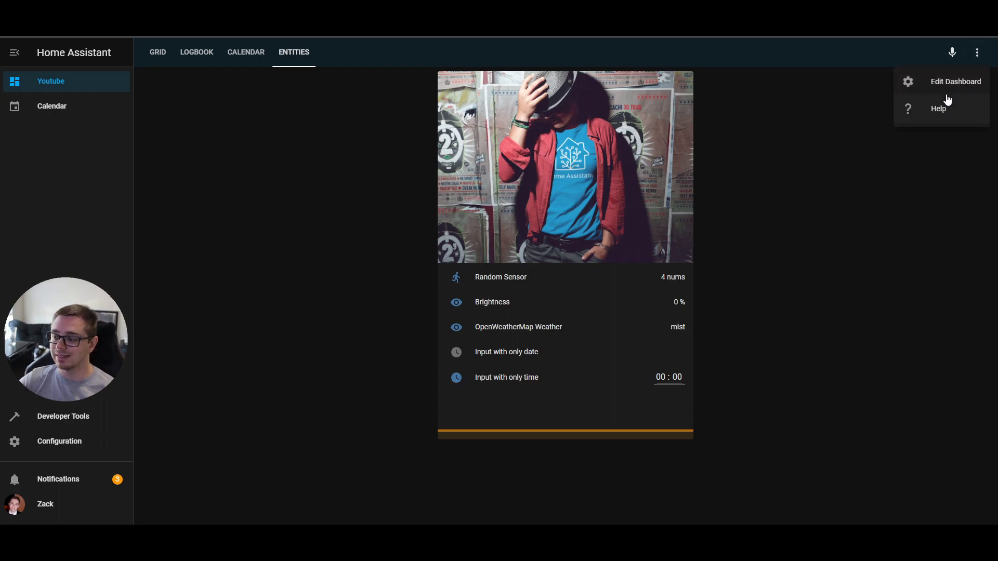
click(954, 81)
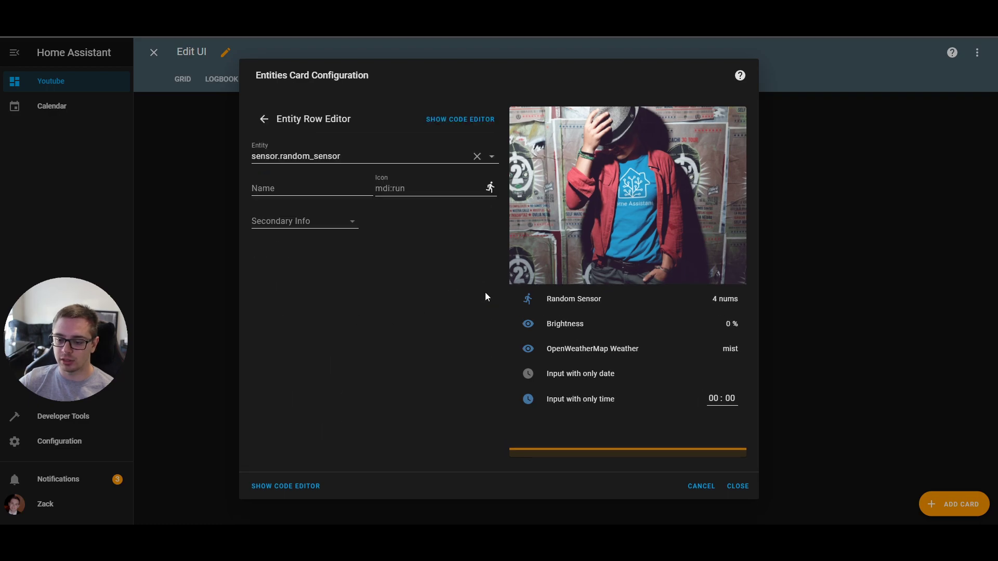
click(305, 220)
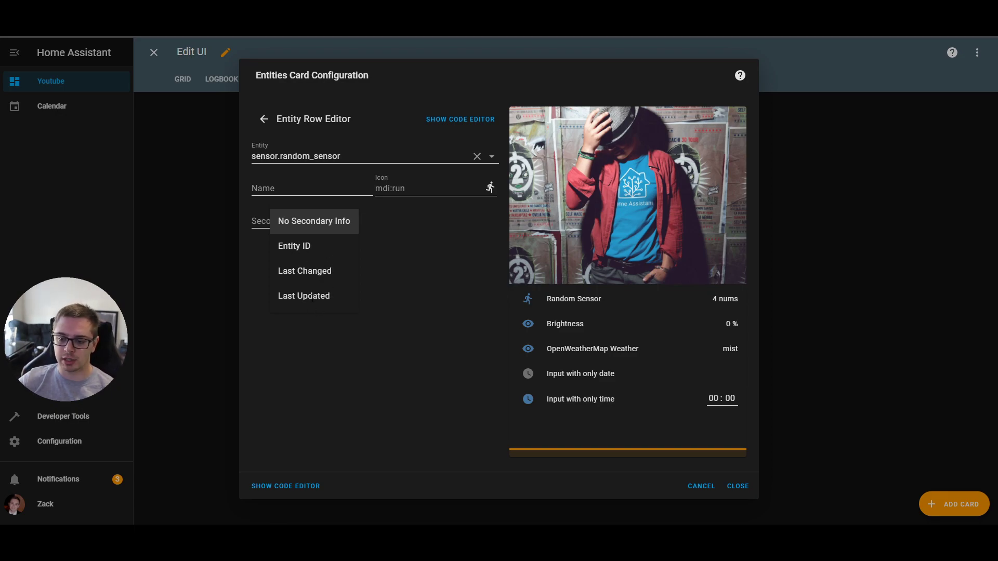
Step: Set Random Sensor's secondary info to Last Updated and save the Entities card
click(304, 295)
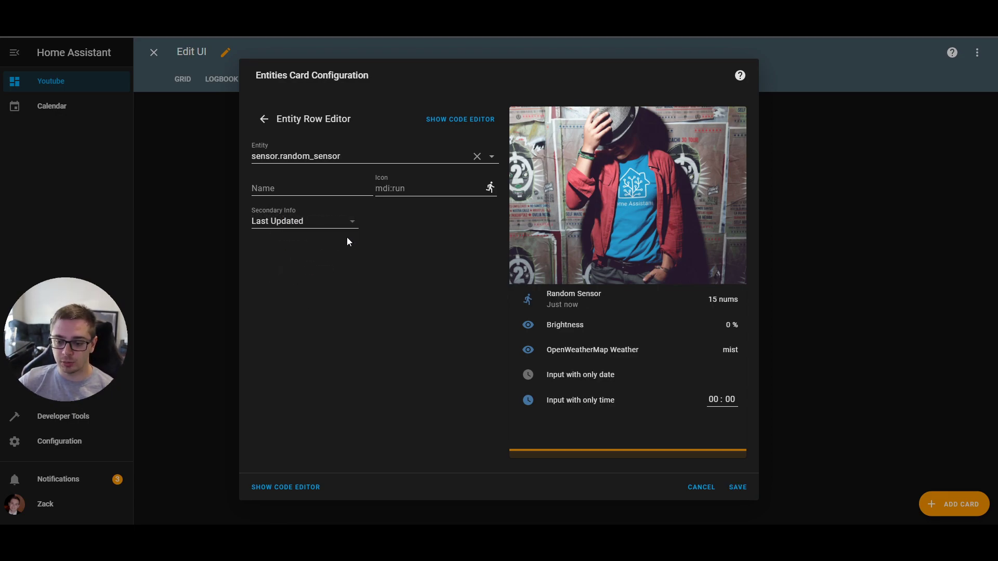
click(304, 221)
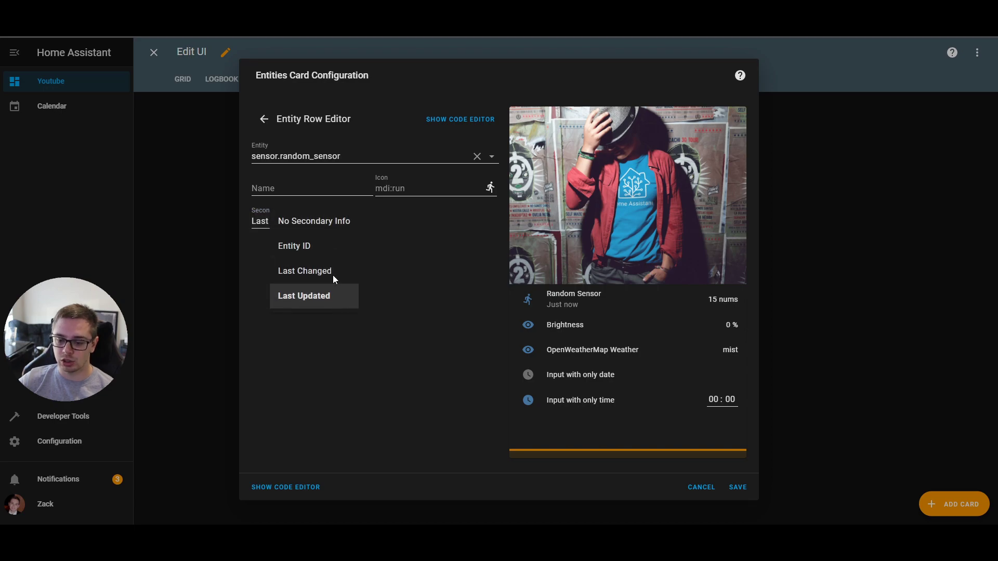
click(303, 295)
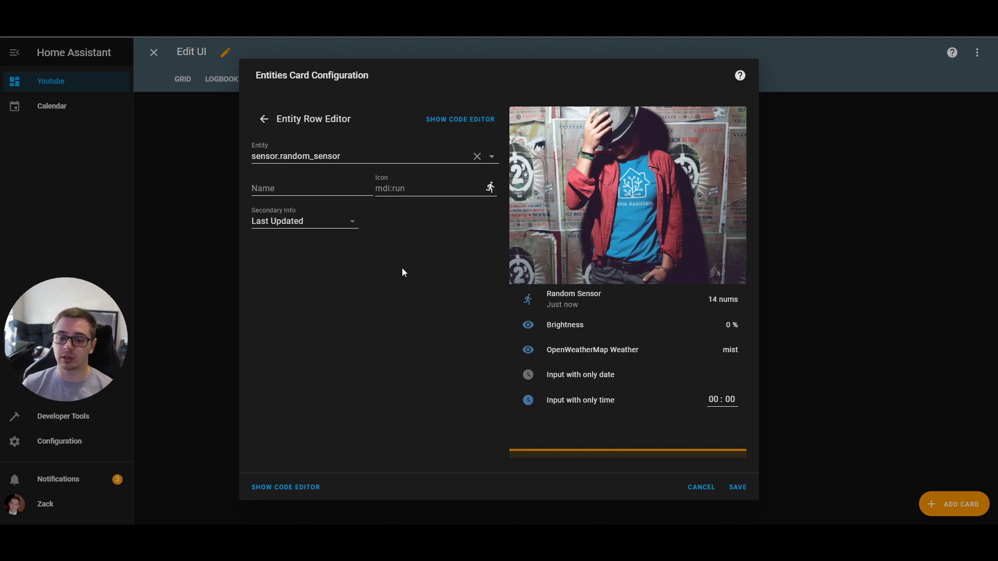
mouse_move(401, 147)
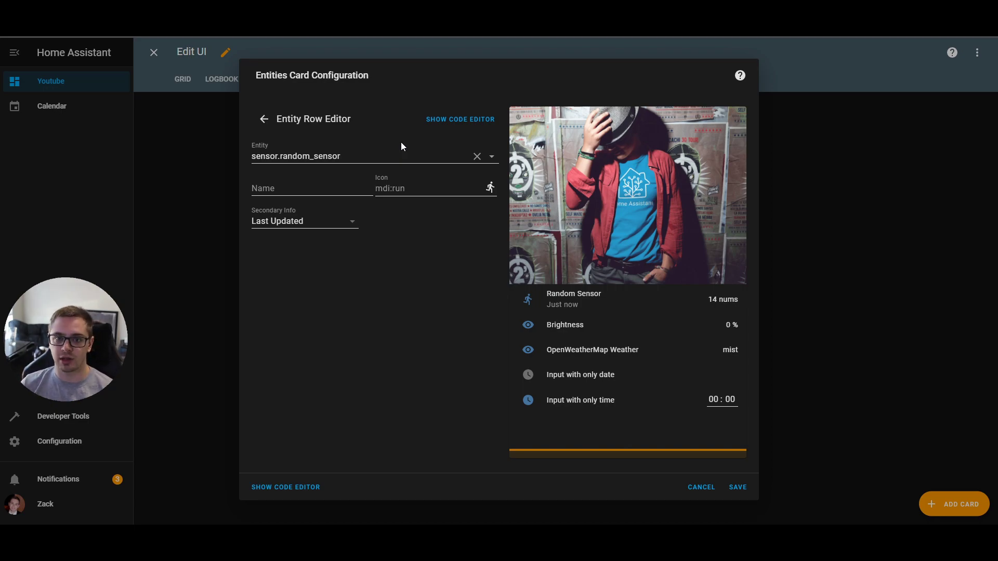
mouse_move(761, 461)
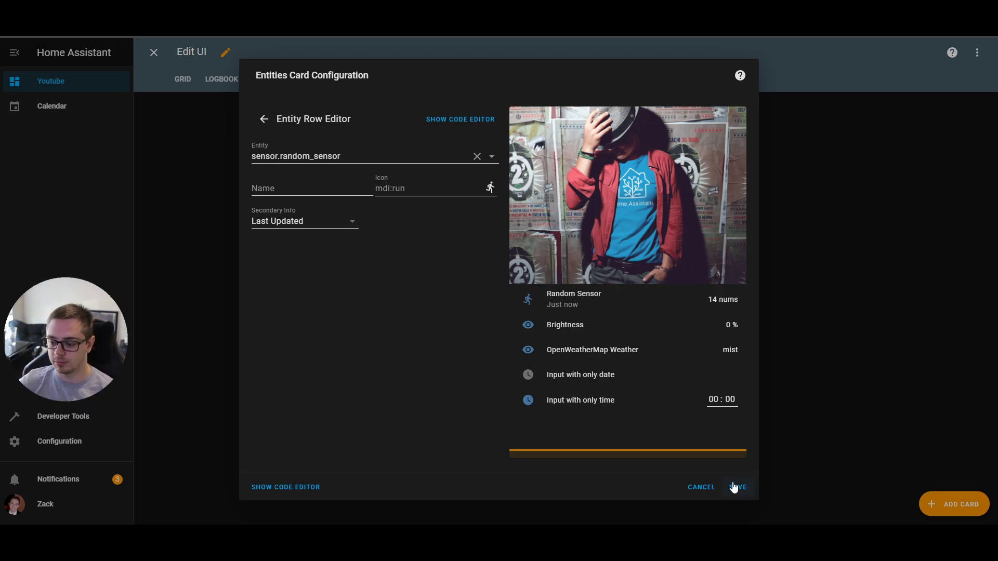
click(737, 487)
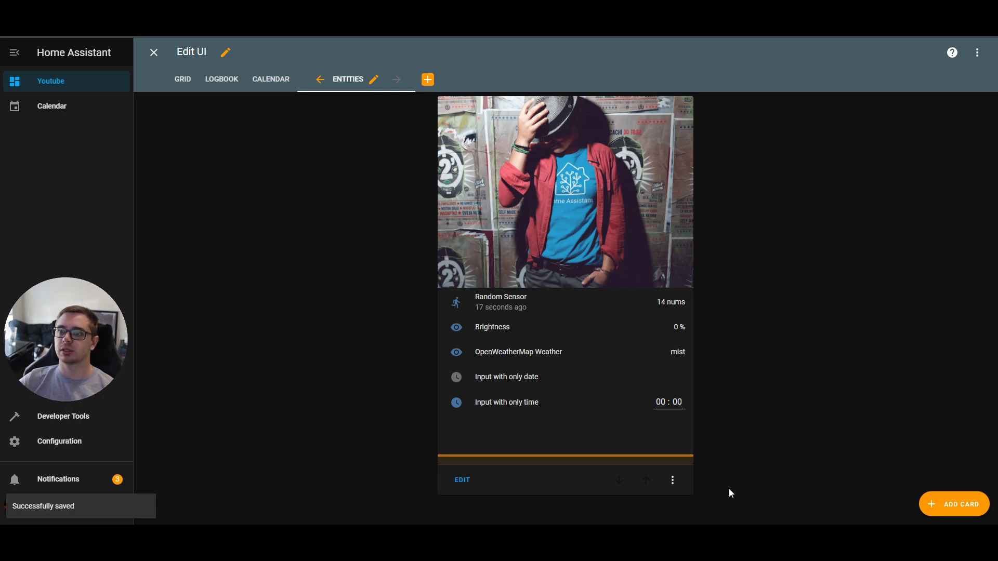
mouse_move(453, 291)
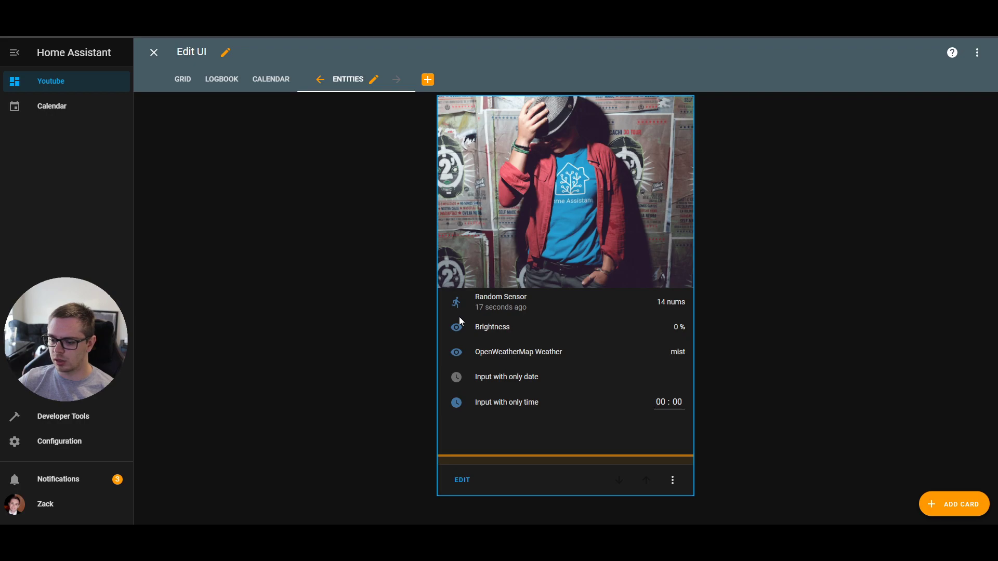
Step: Finish dashboard editing and view details for the 'Input with only date' row
click(154, 52)
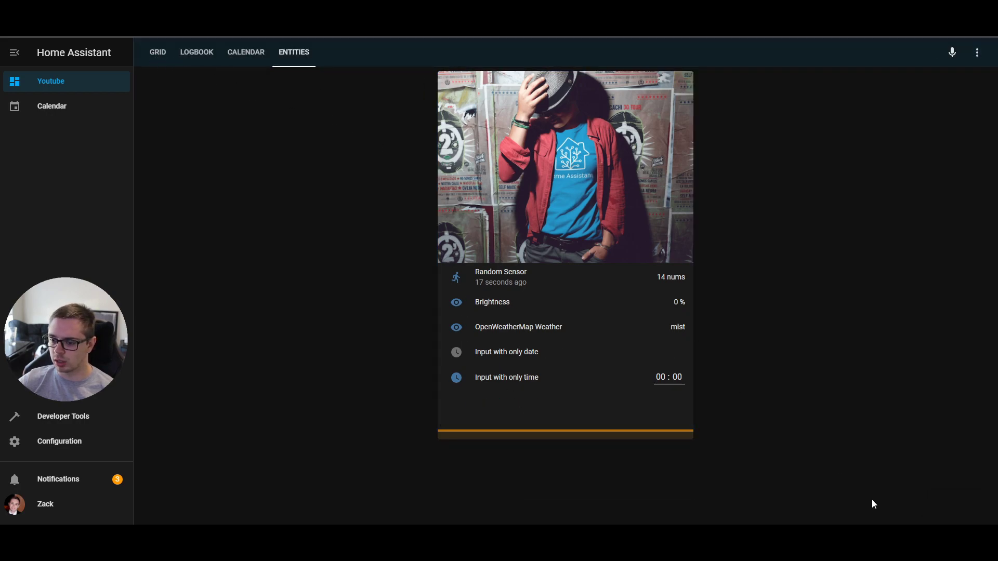
mouse_move(564, 277)
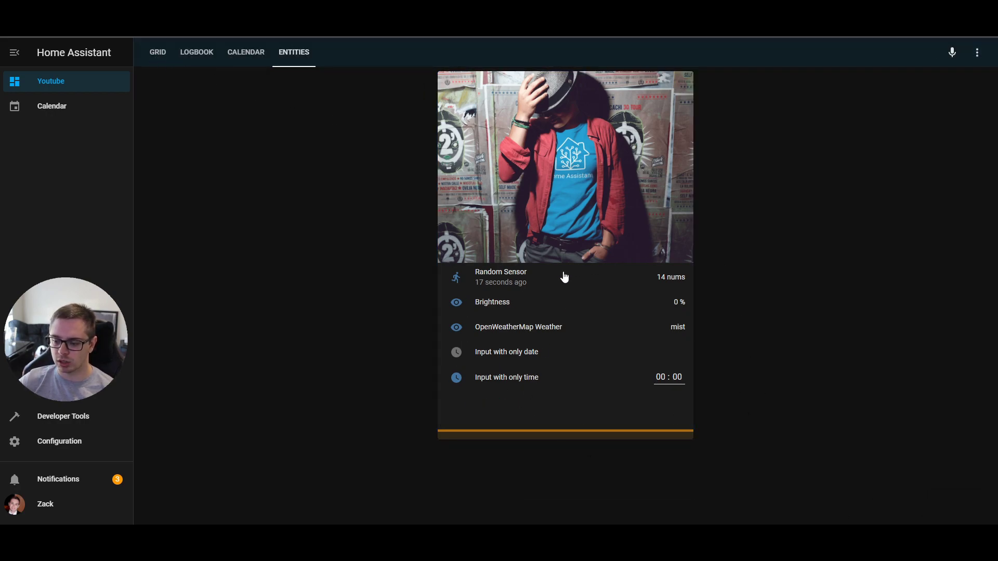
mouse_move(623, 380)
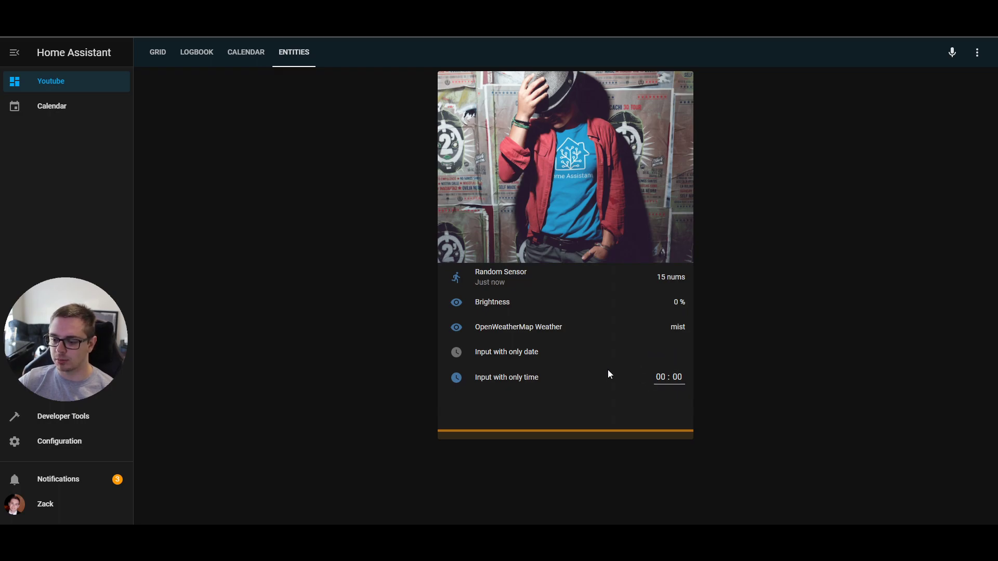
click(506, 351)
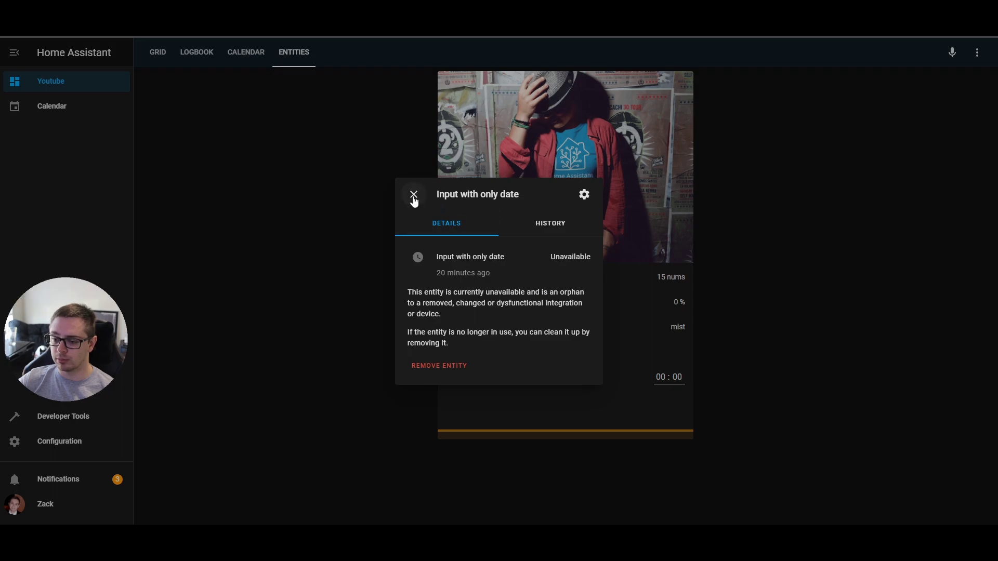
Step: Close the 'Input with only date' details to leave the date picker demo
click(412, 194)
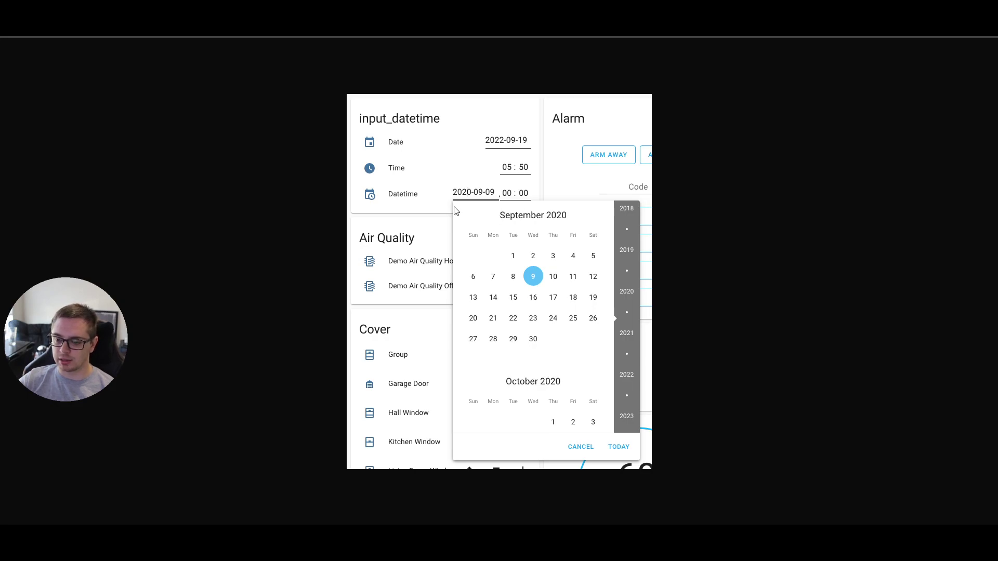
mouse_move(537, 208)
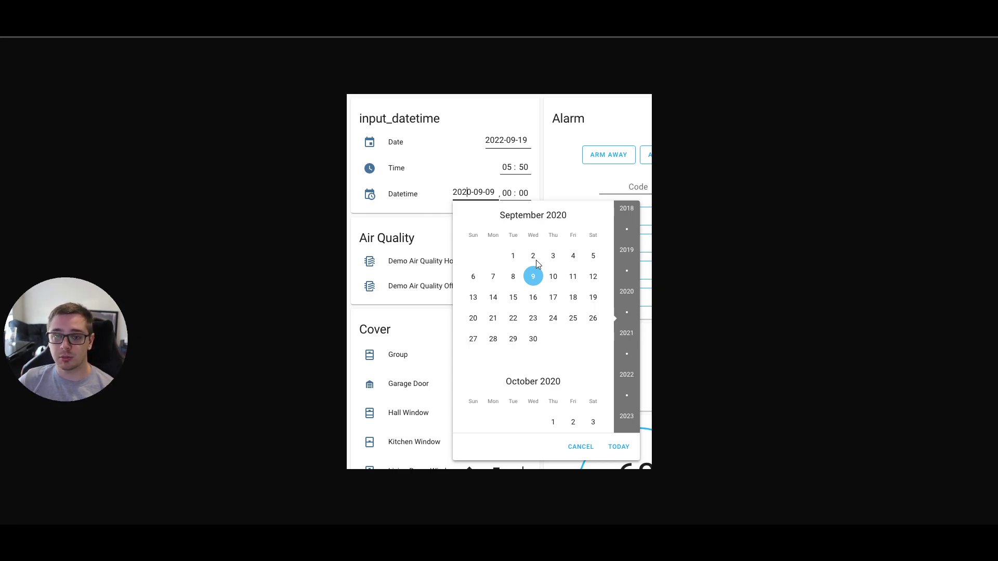
mouse_move(460, 236)
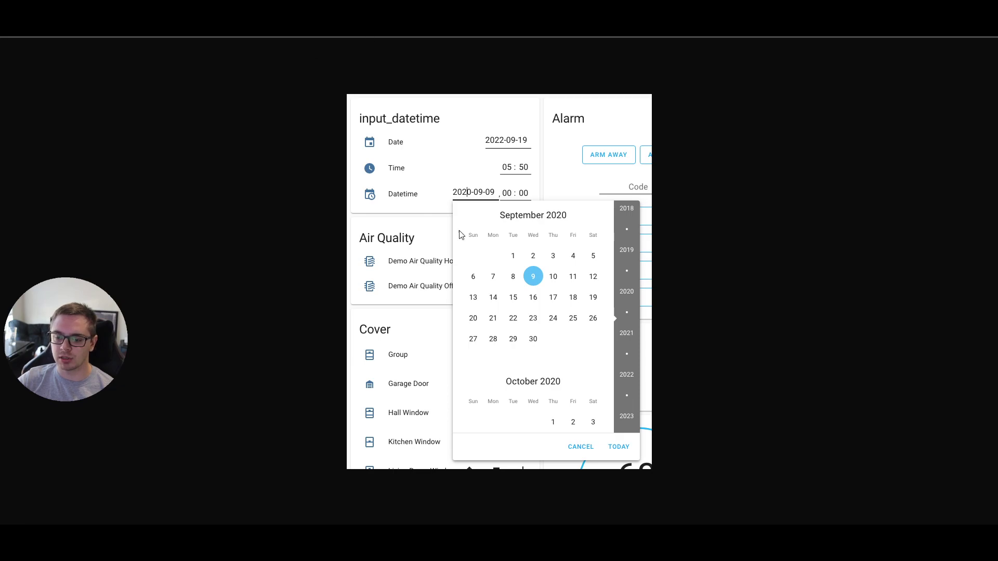
mouse_move(668, 467)
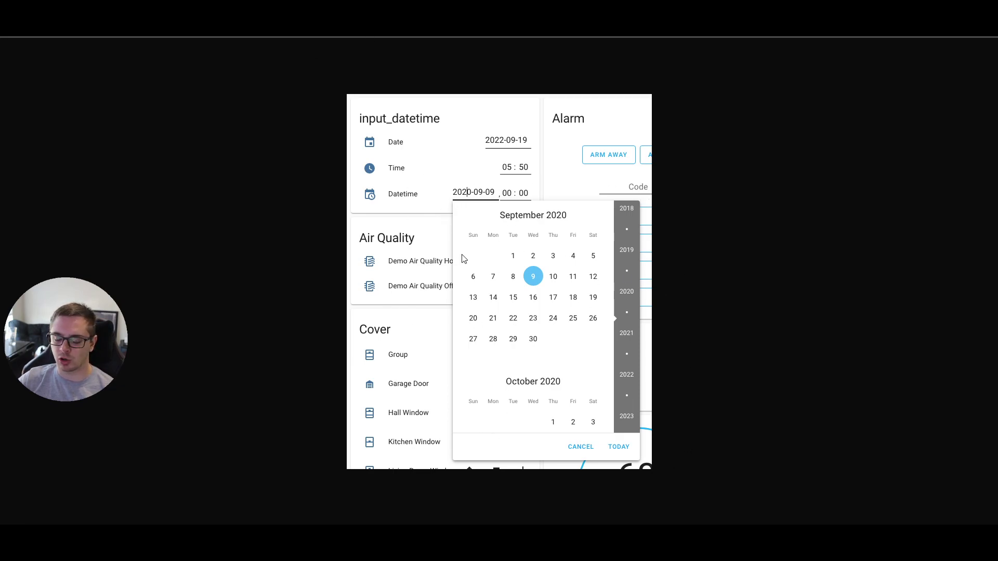
mouse_move(482, 215)
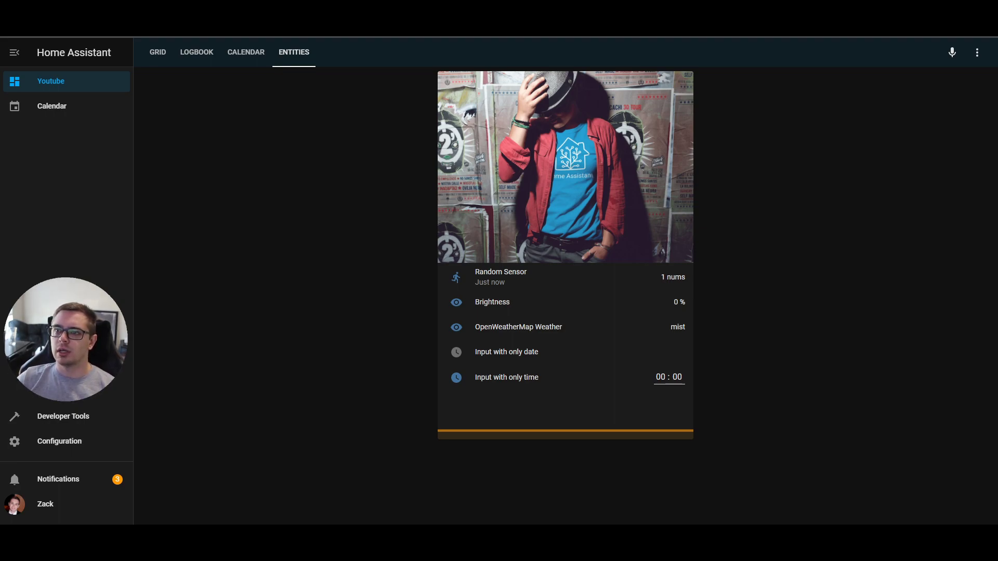
Step: Create a new script 'Bedroom TV' with a device action controlling Ceiling Lights
click(59, 441)
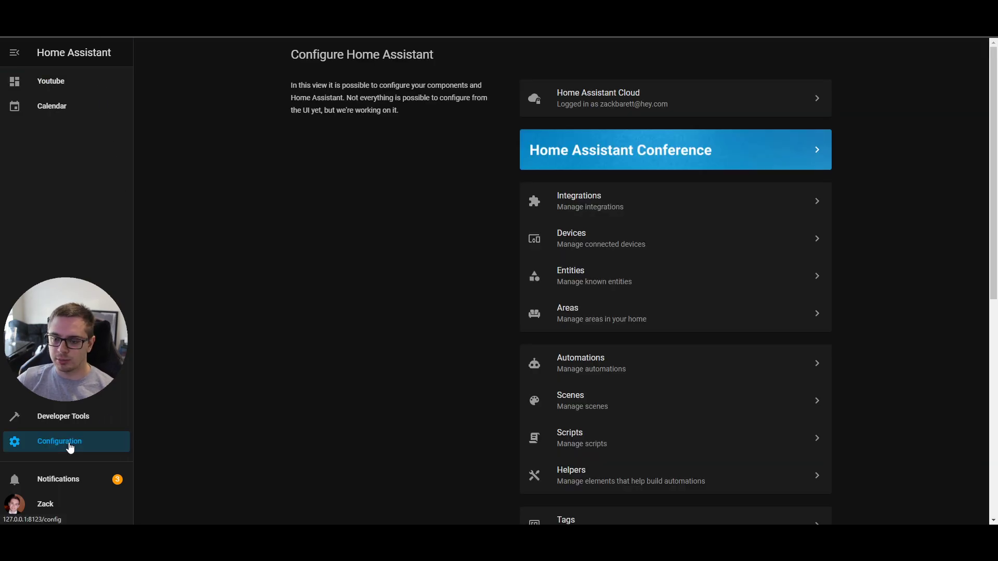
click(570, 437)
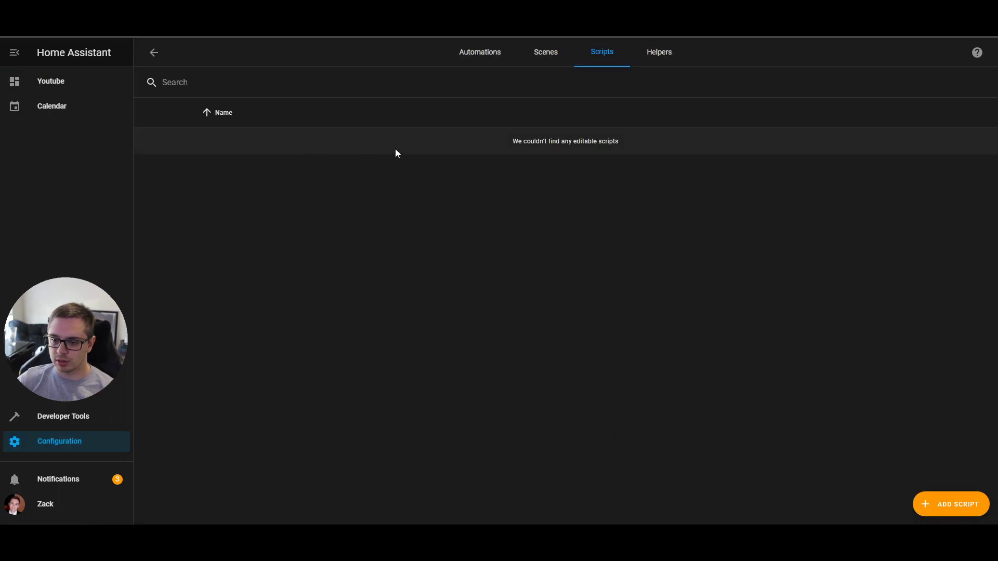
click(951, 504)
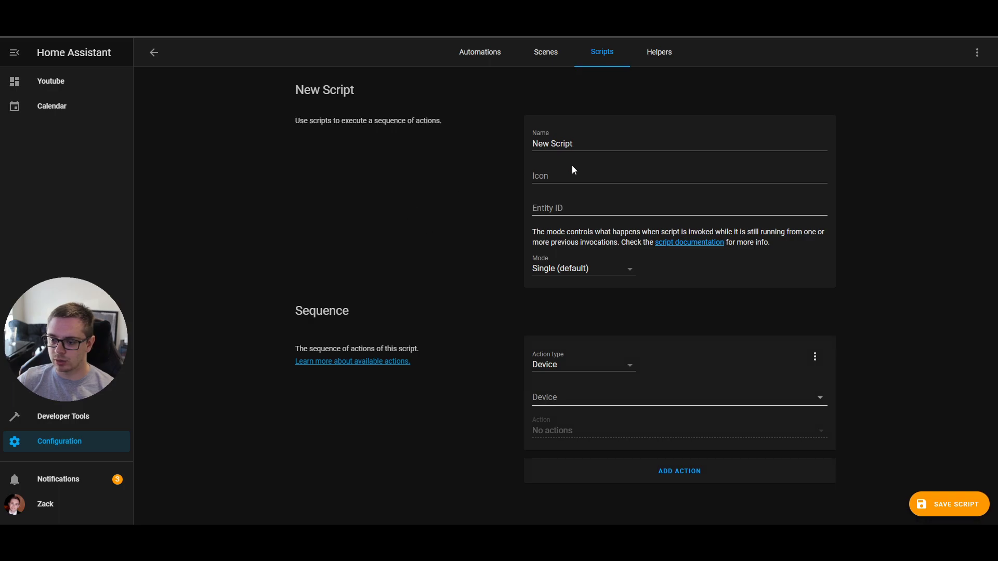
text(Bedroom TV)
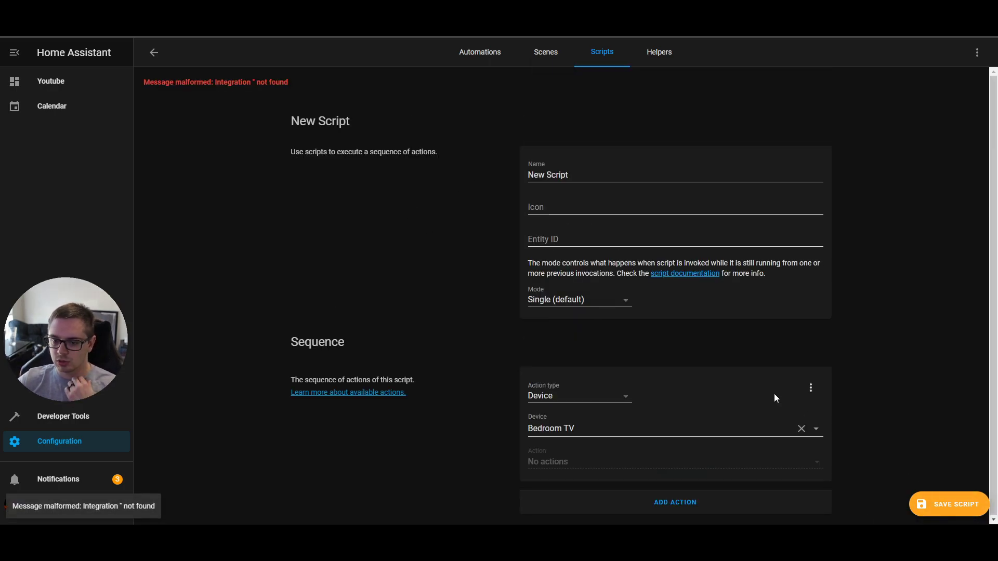
click(578, 395)
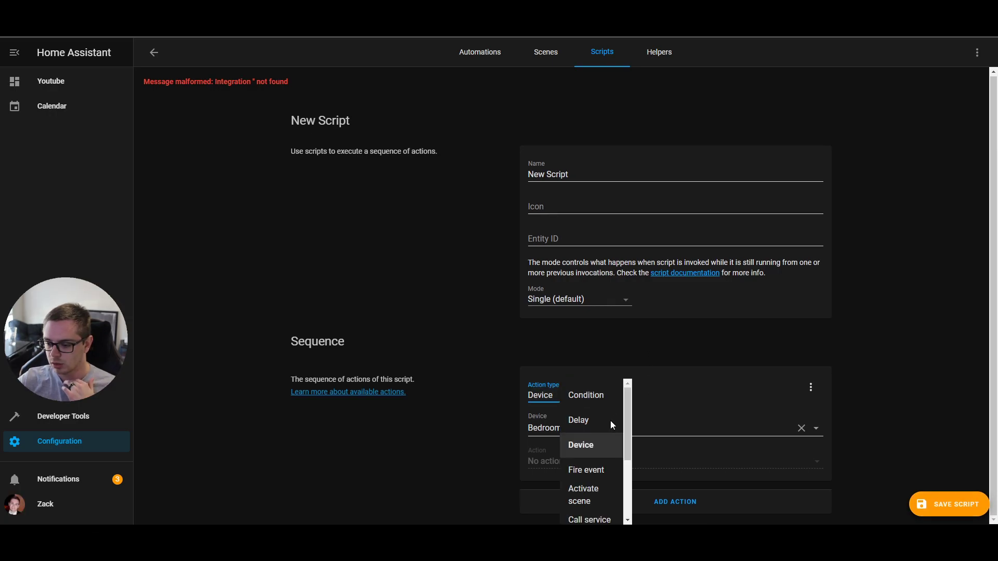
click(668, 427)
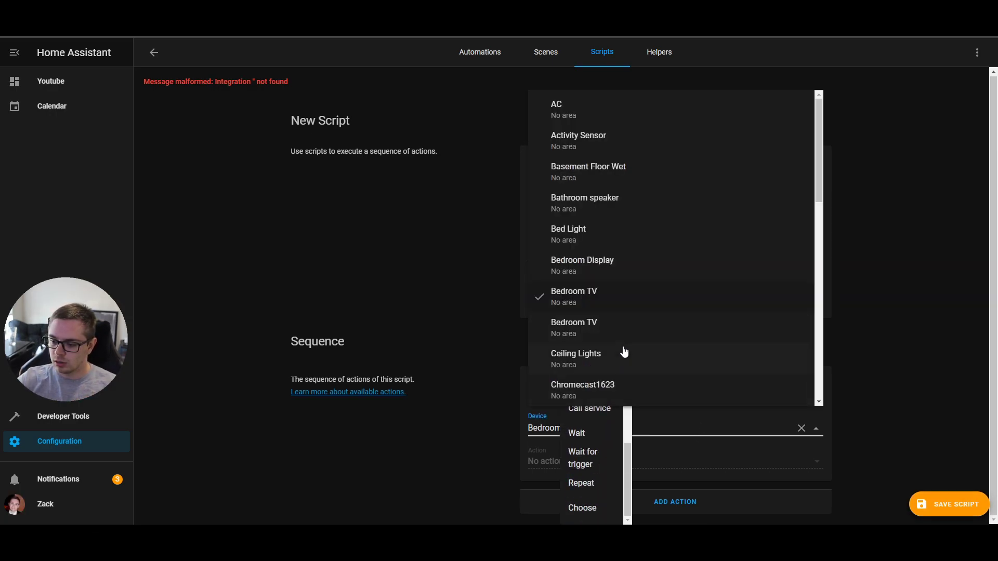
click(575, 354)
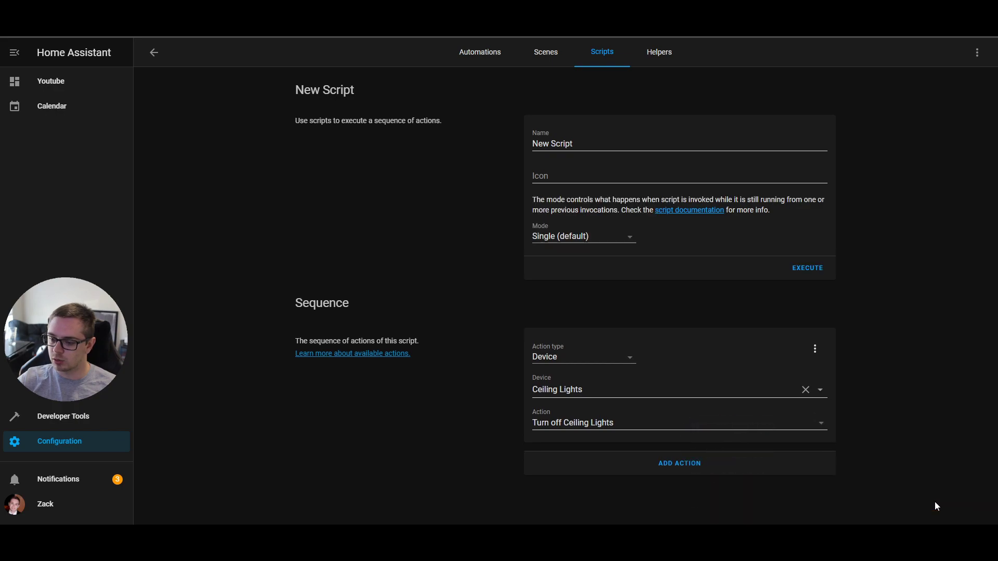
Step: Duplicate the script and return to the Youtube dashboard
click(977, 52)
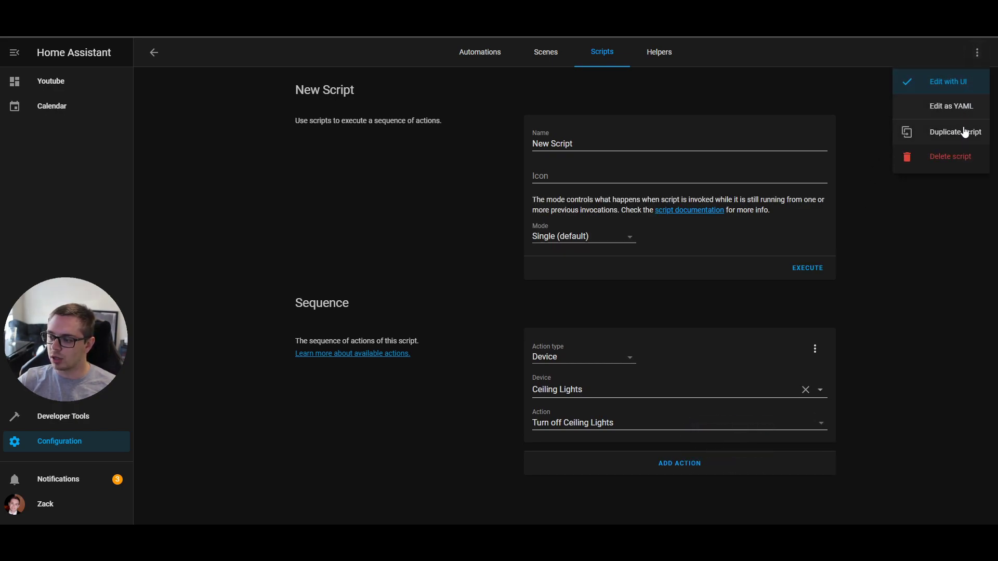
click(954, 132)
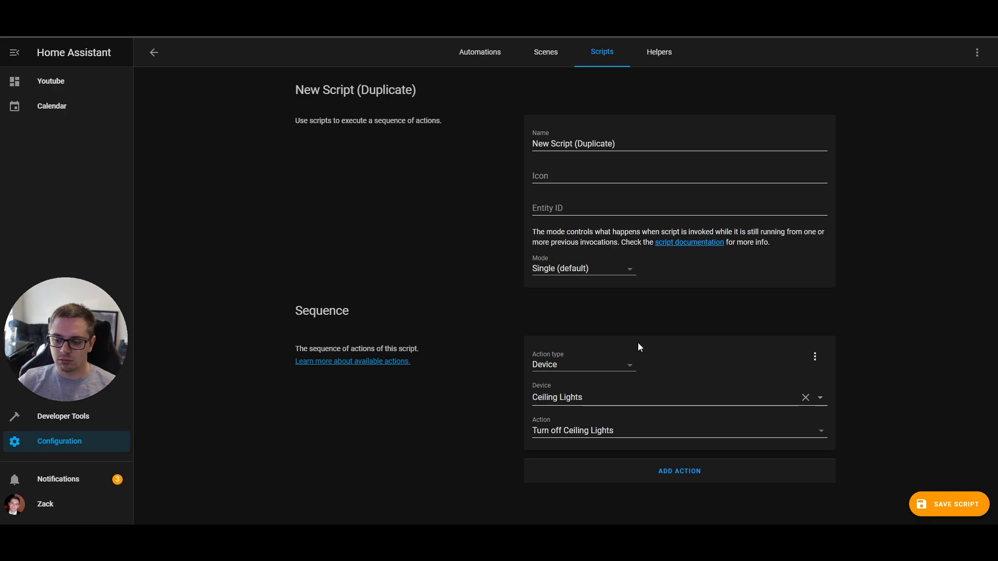
click(50, 81)
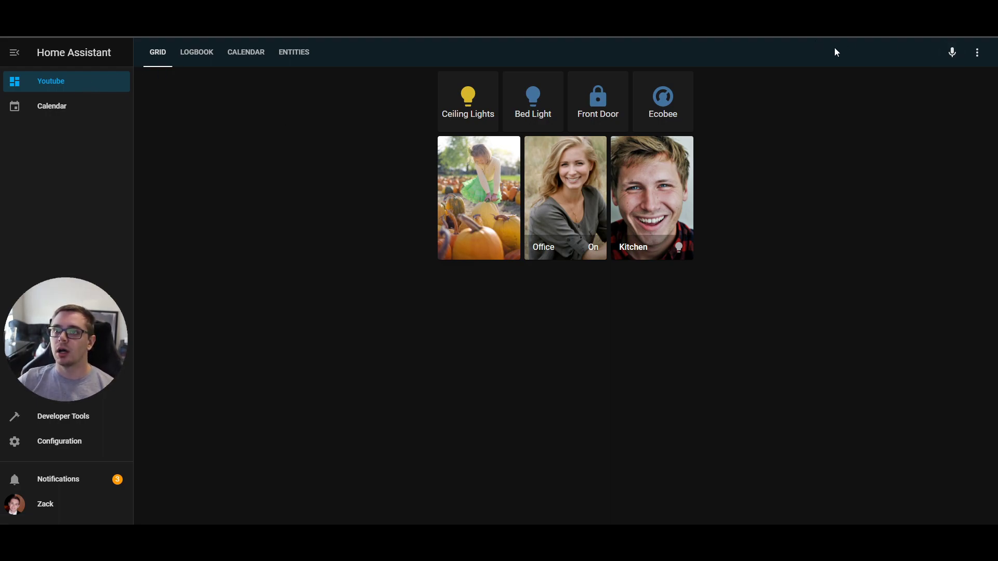
mouse_move(526, 259)
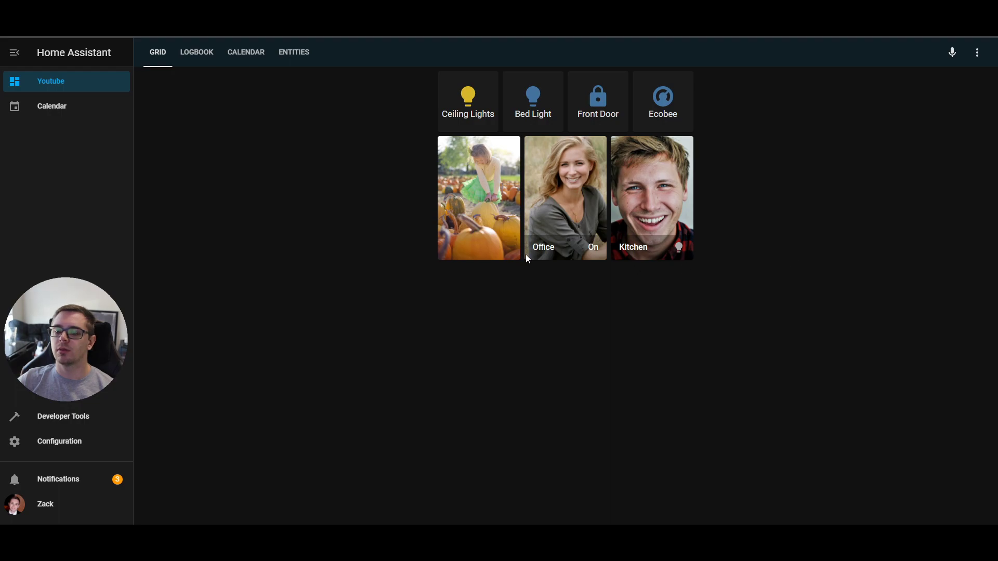
click(976, 52)
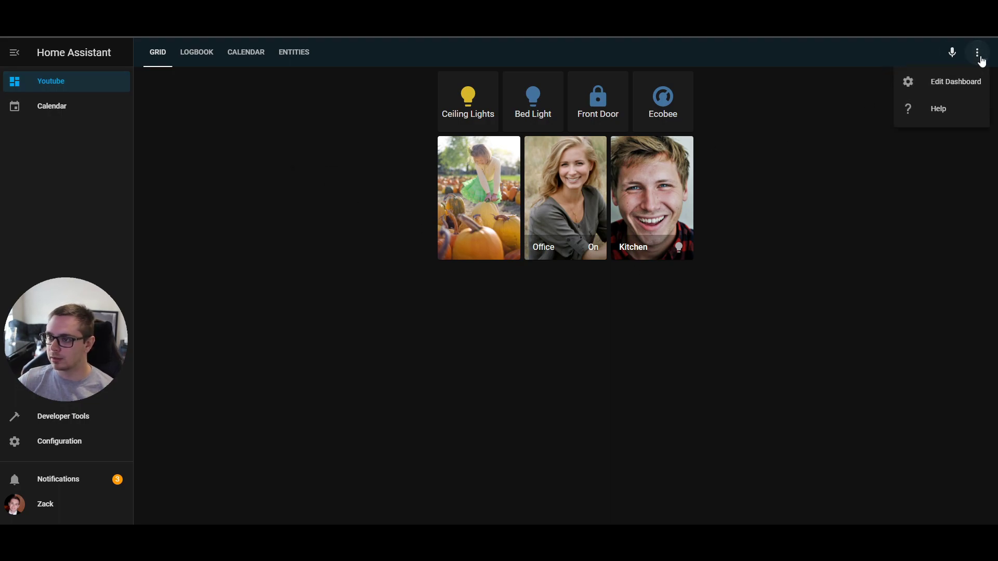
click(954, 81)
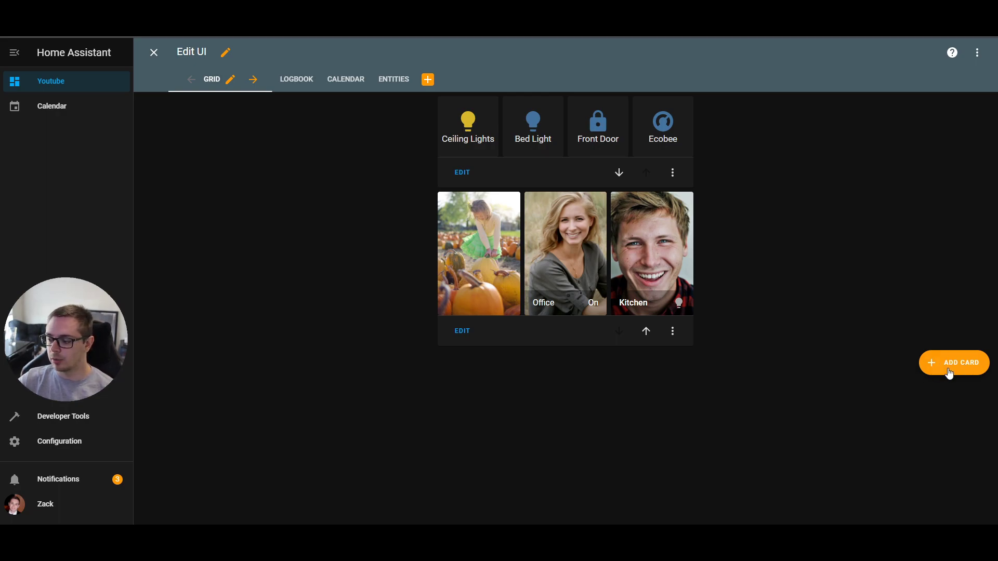
mouse_move(980, 381)
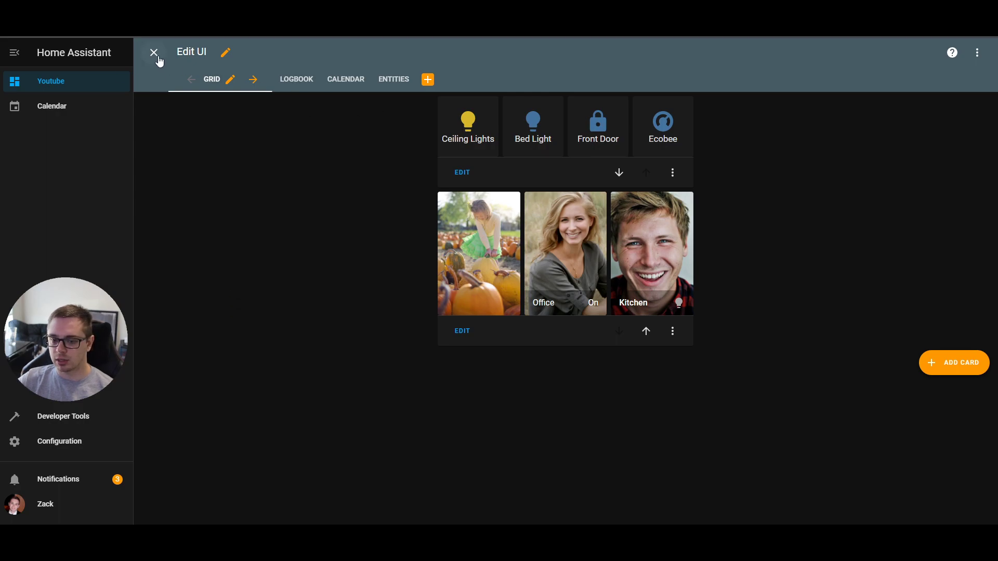
mouse_move(153, 52)
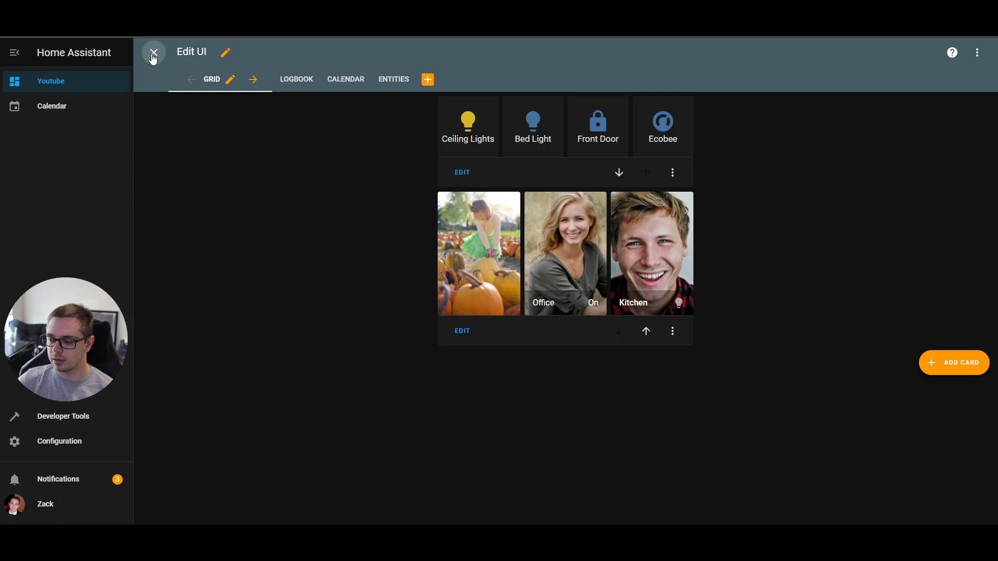
click(153, 52)
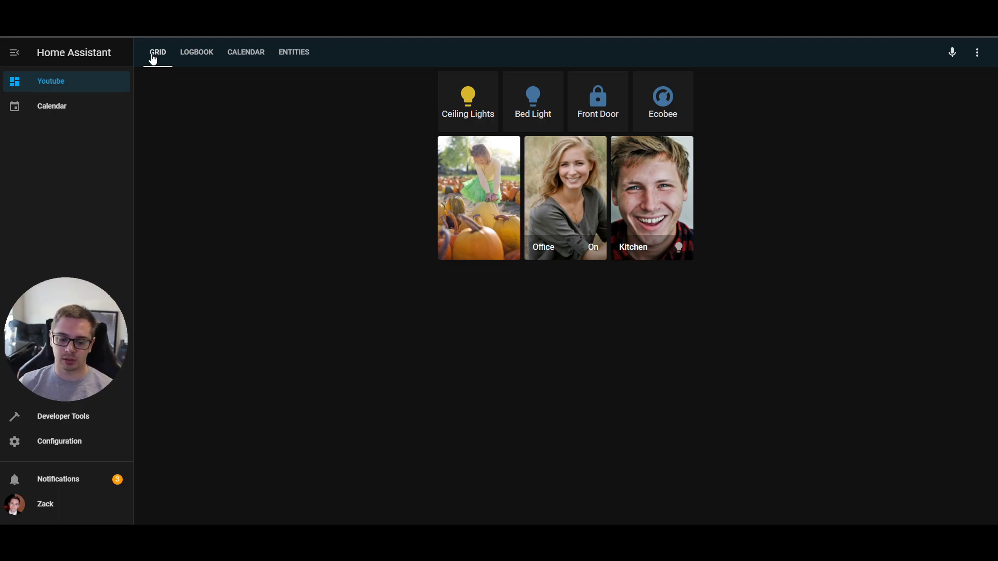
mouse_move(309, 457)
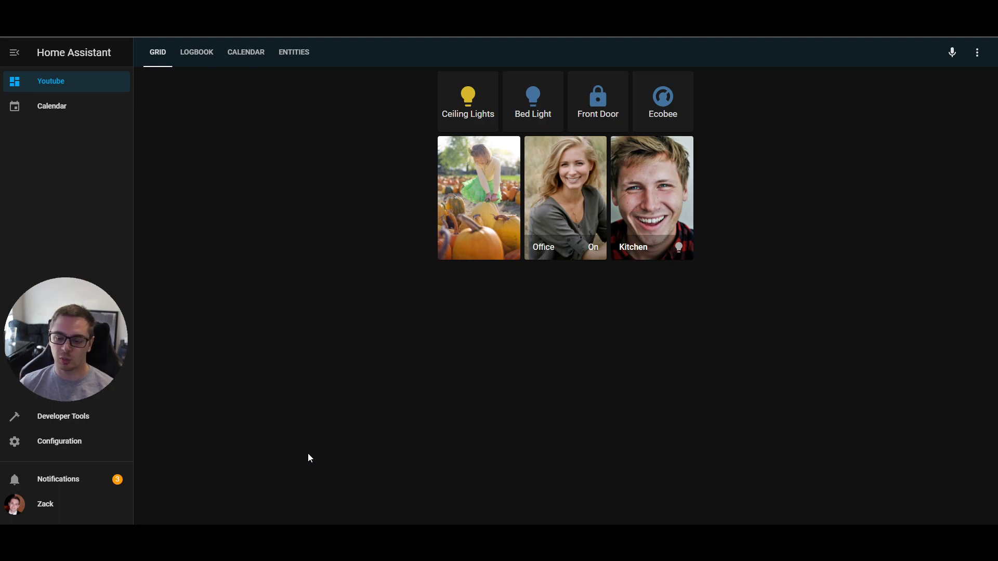
mouse_move(316, 316)
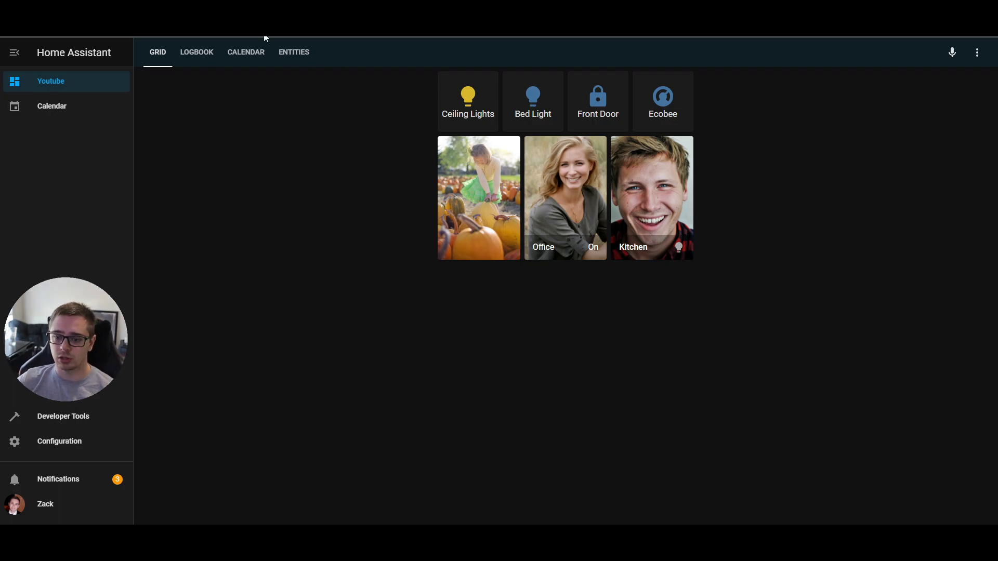
mouse_move(259, 160)
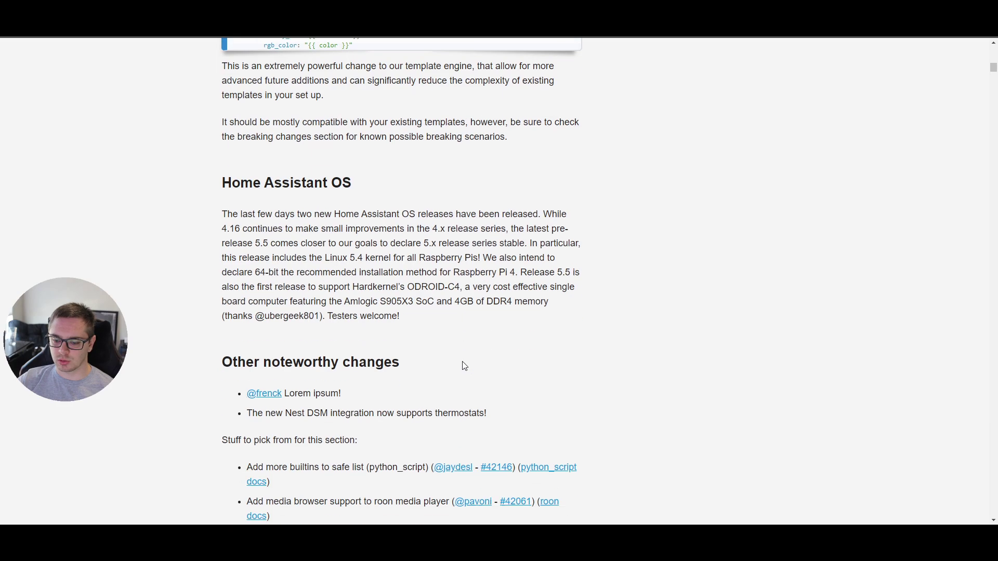
scroll(down, 3)
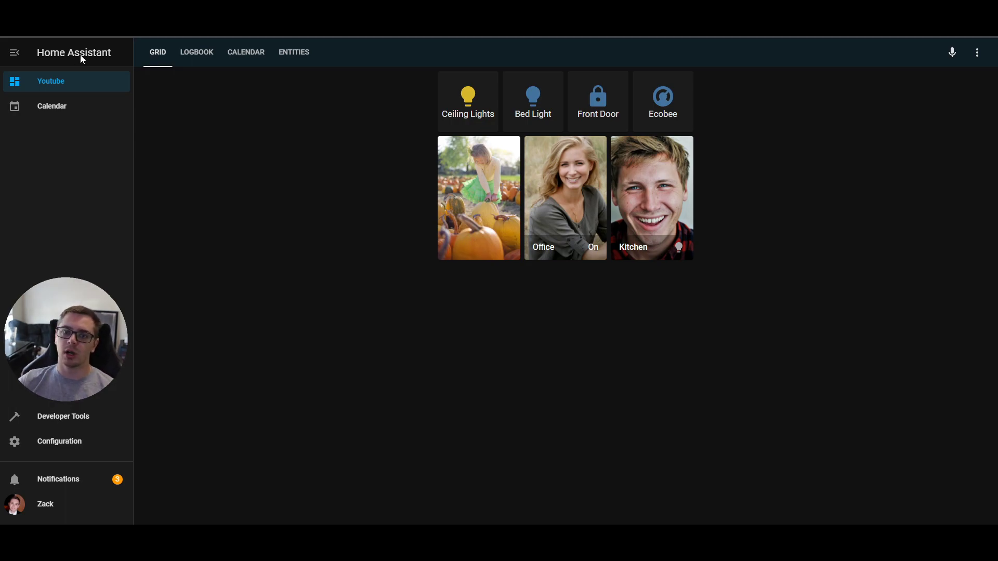
mouse_move(213, 250)
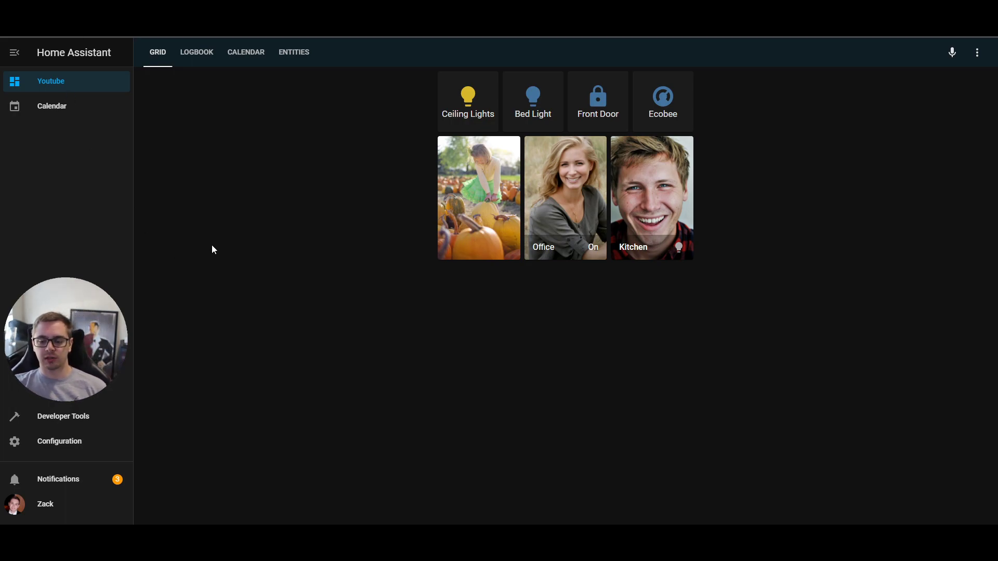